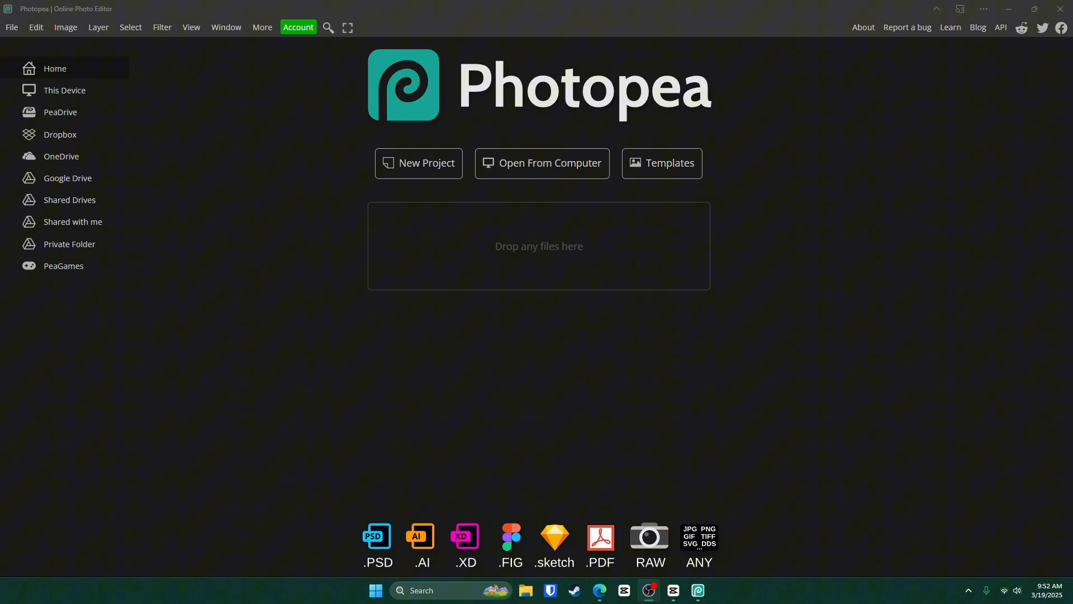
Create a blank 1000×1000 project and search the plugin store for 'pexe'.
left_click(418, 163)
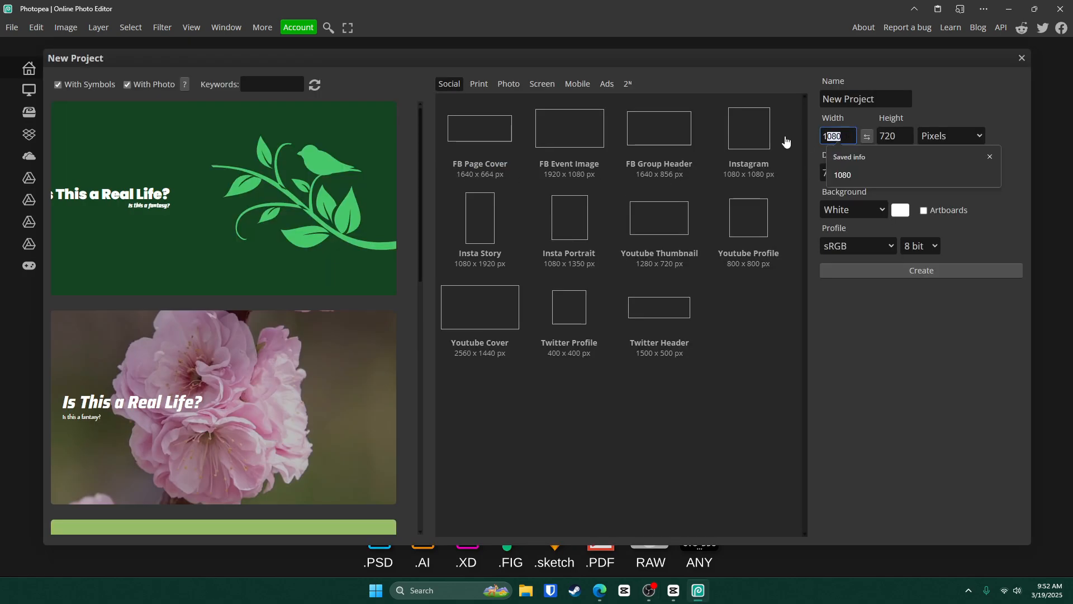
left_click(920, 270)
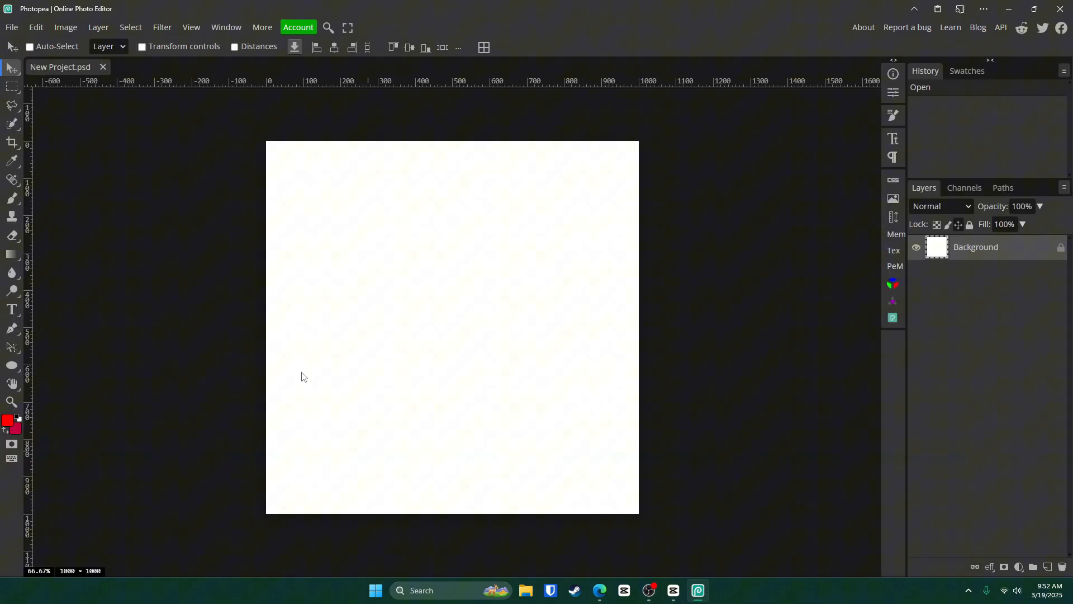
mouse_move(565, 161)
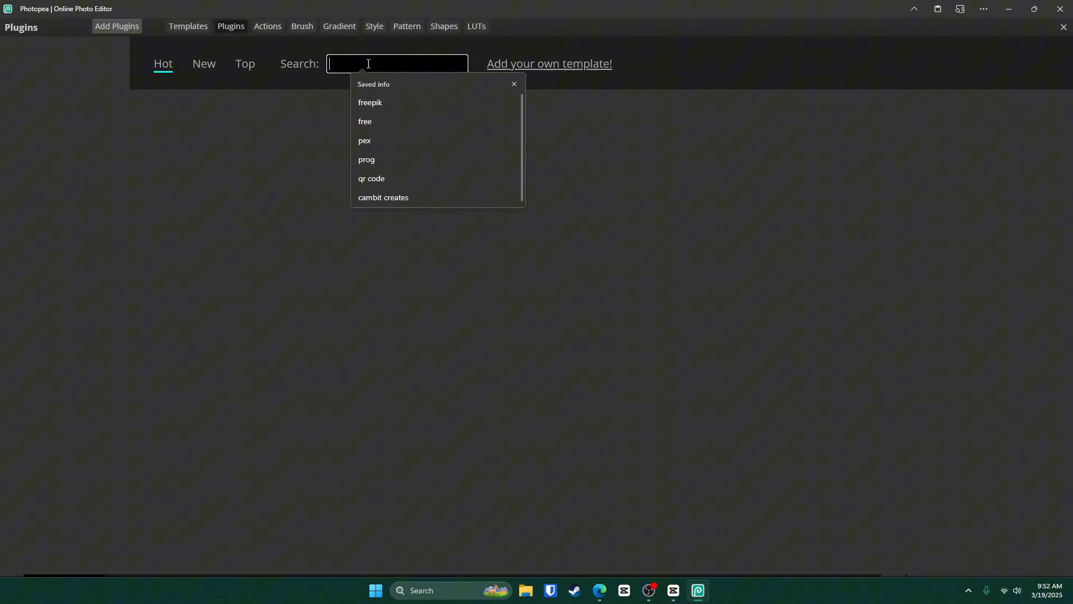
type("pexe")
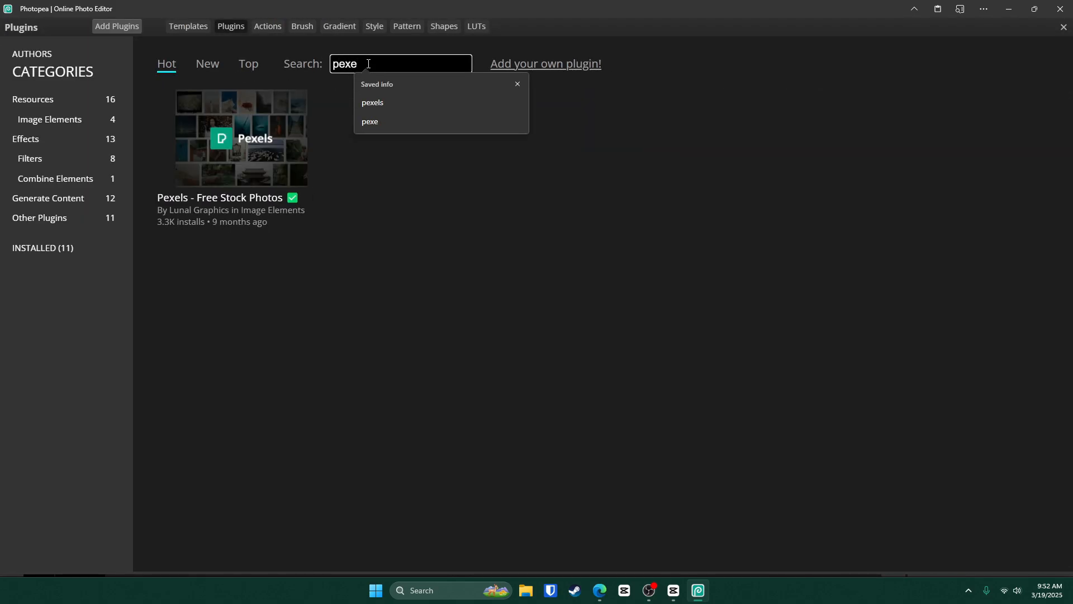
Add the Double Large Pexels 'sunrise' sea sunset photo, scaled to fill the canvas.
left_click(1063, 26)
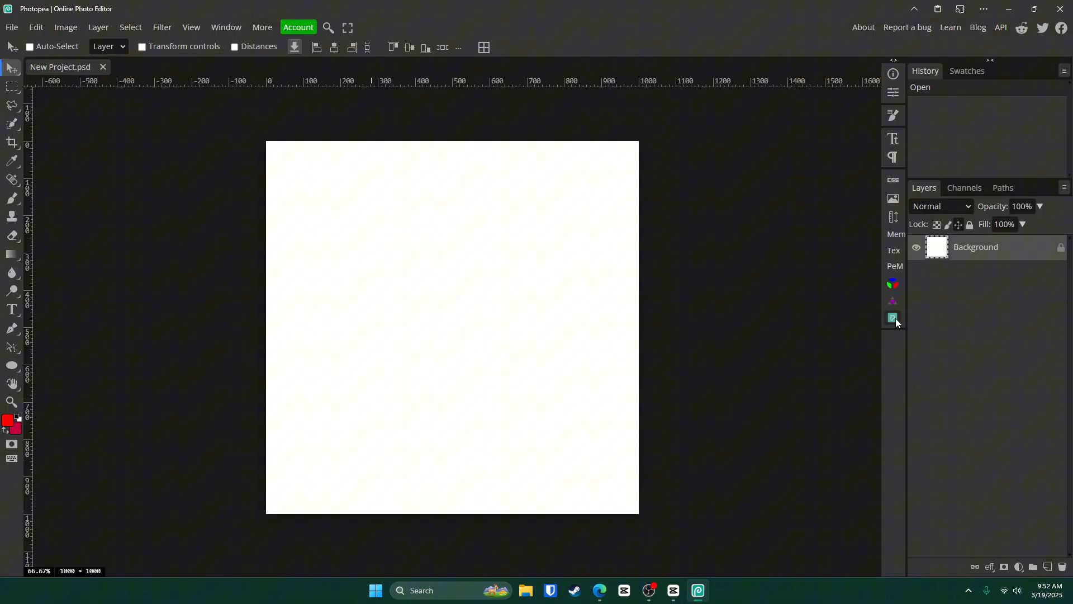
left_click(893, 317)
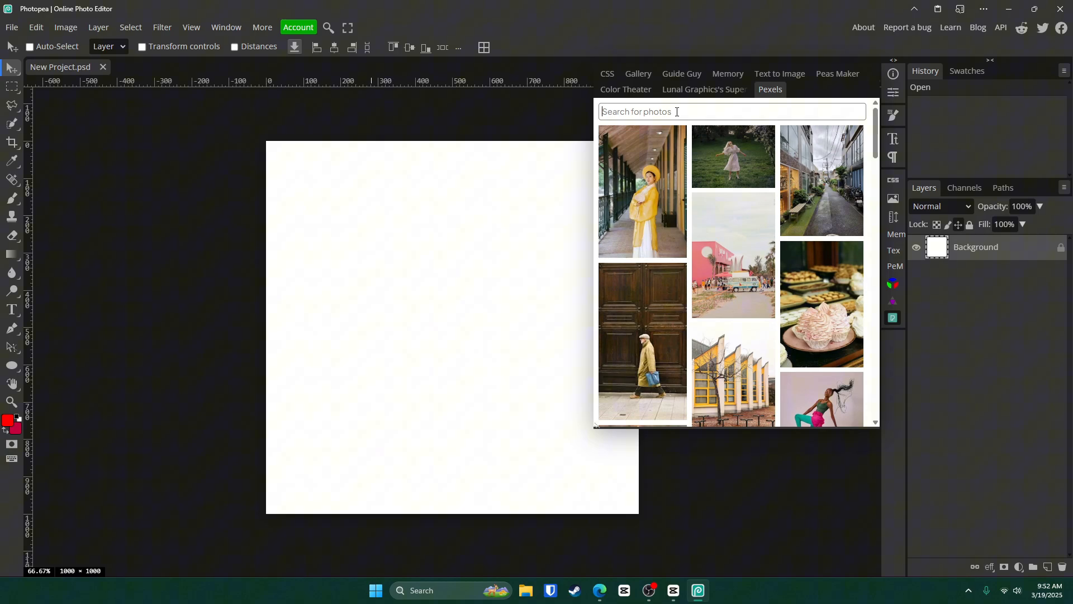
type("sunrise")
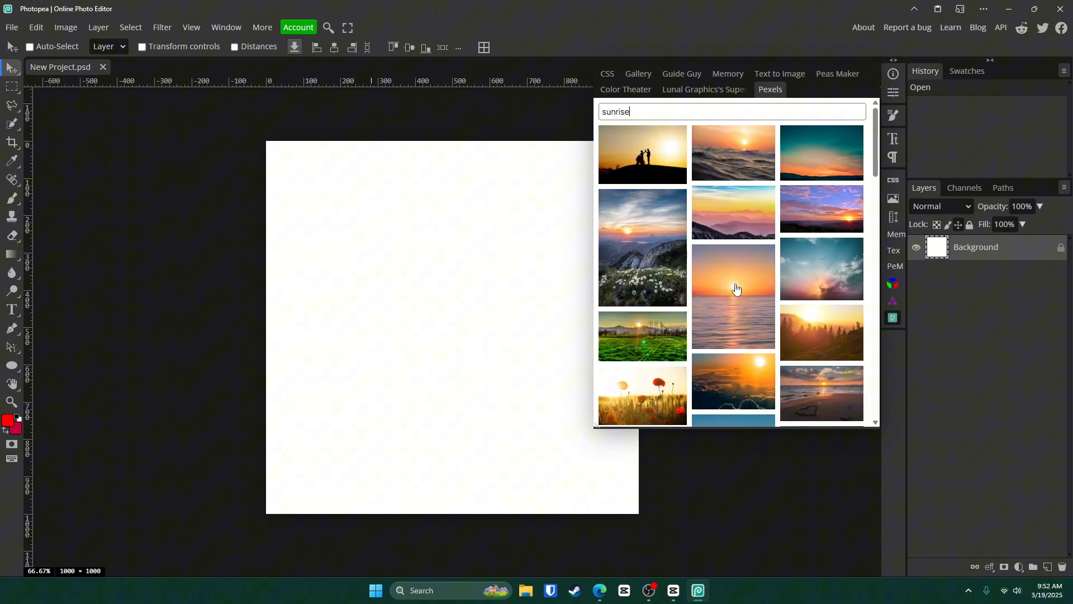
left_click(733, 294)
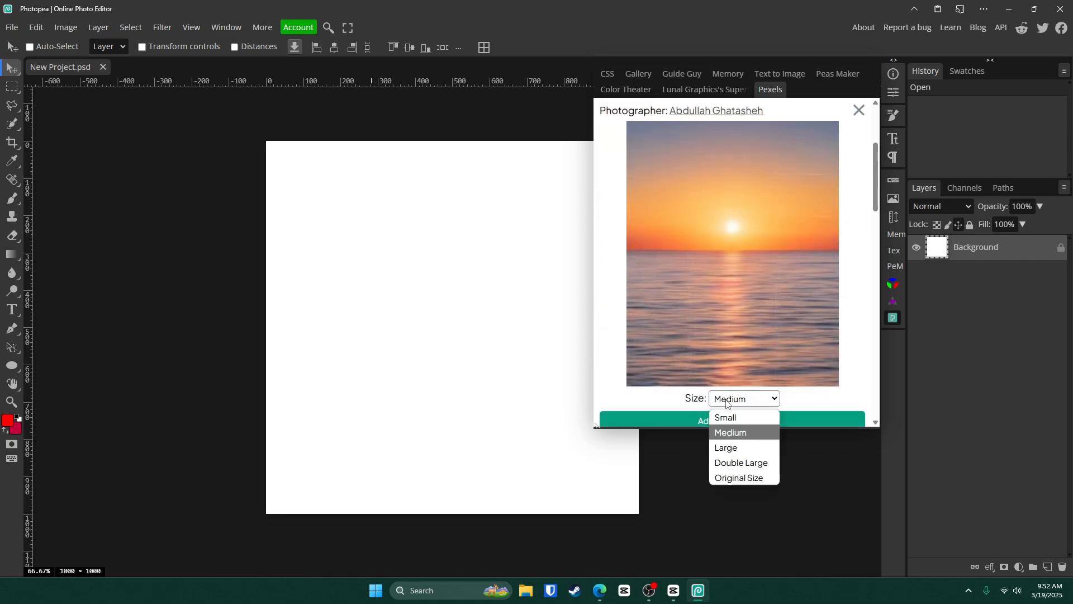
left_click(741, 462)
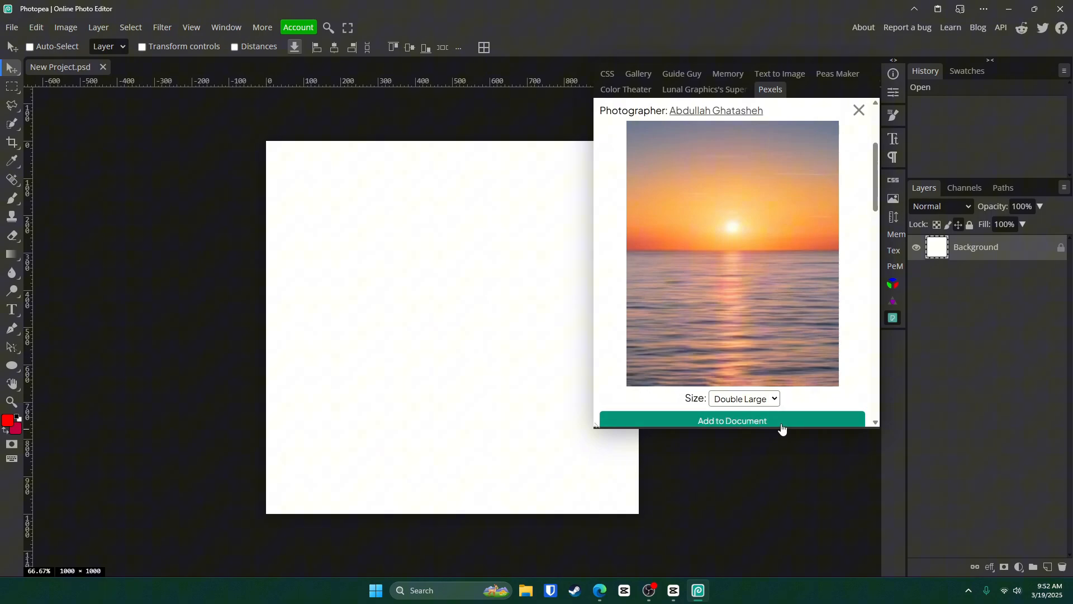
left_click(731, 420)
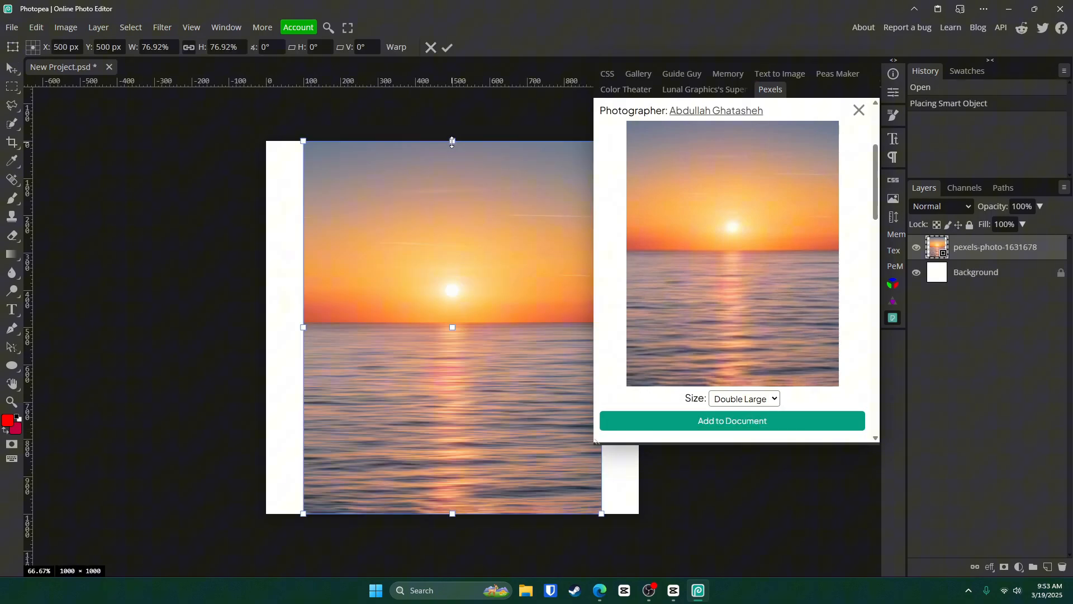
left_click(731, 420)
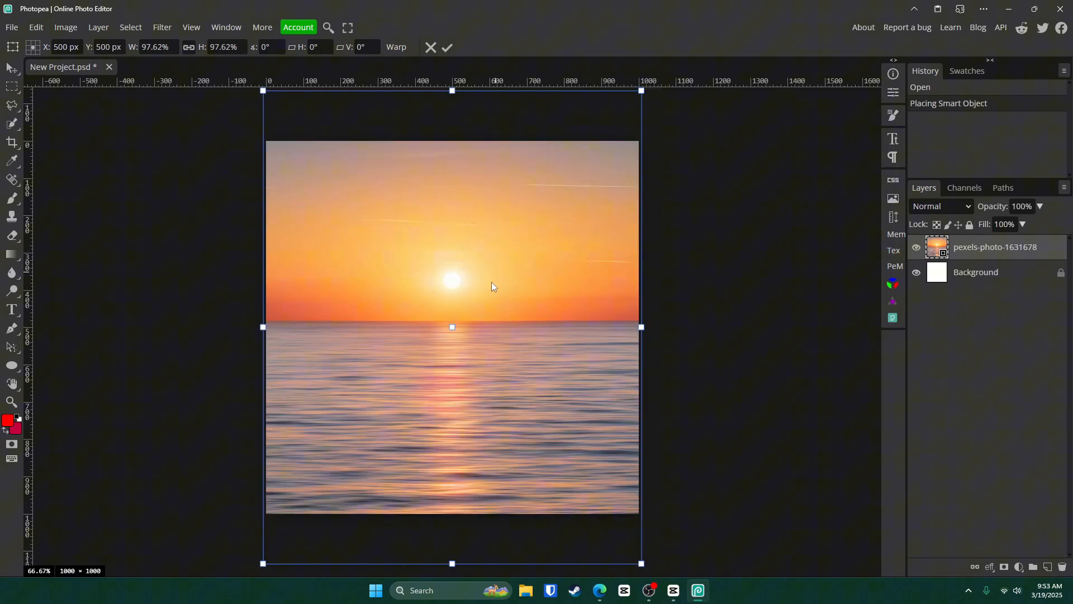
left_click(447, 47)
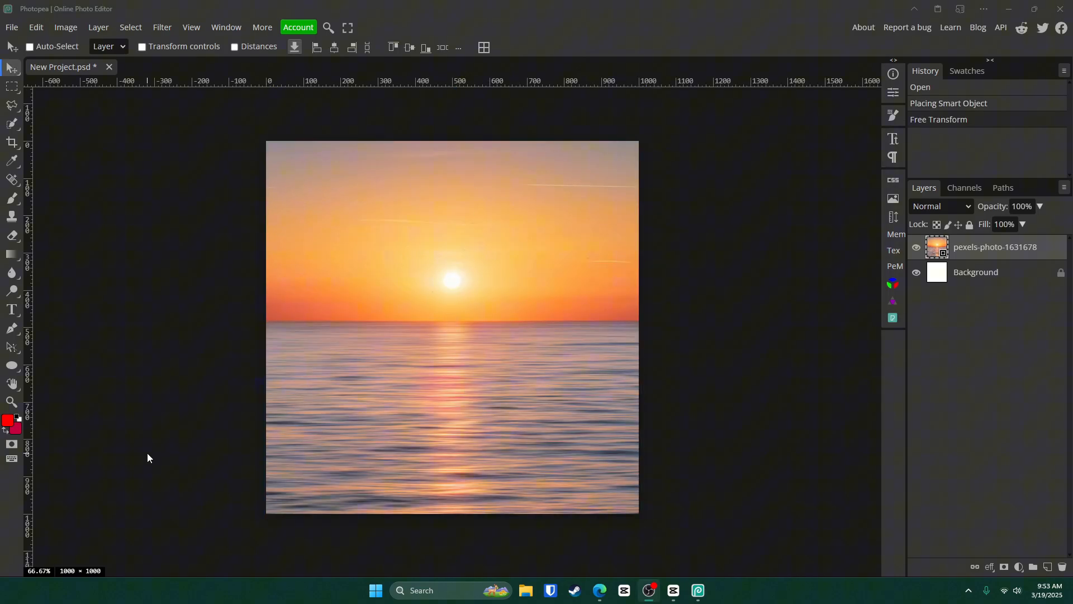
mouse_move(12, 309)
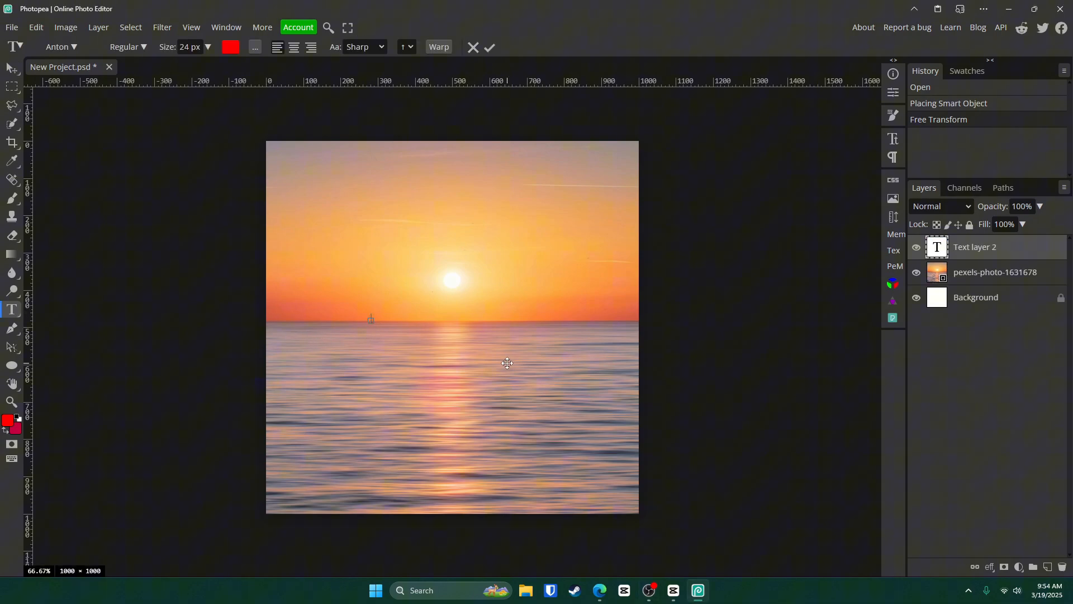
Type red SUNRISE text across the horizon and enlarge it with Free Transform.
type("SUNRI")
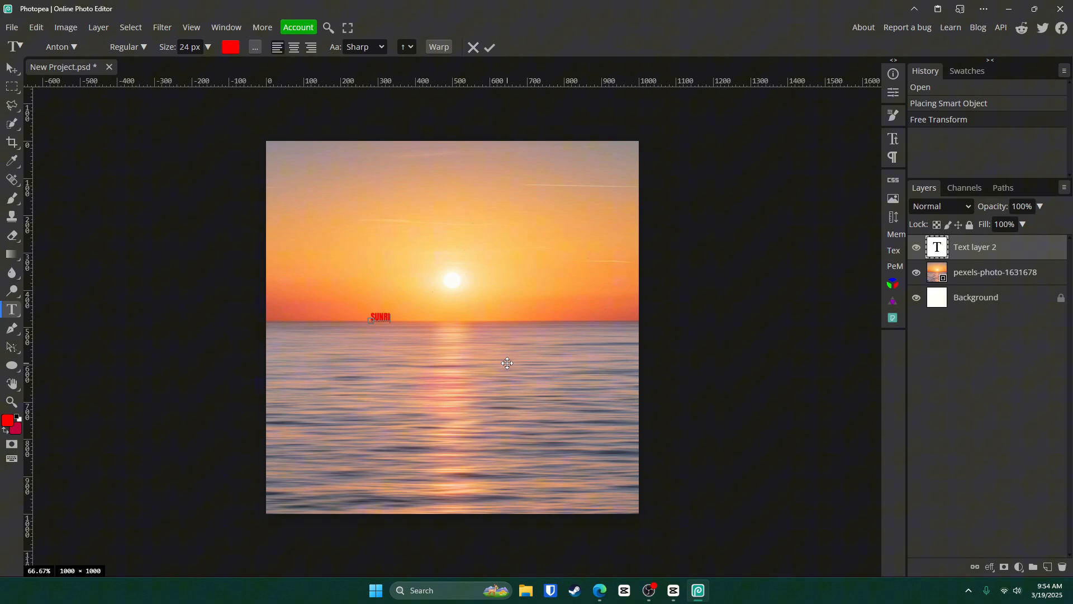
type("SE")
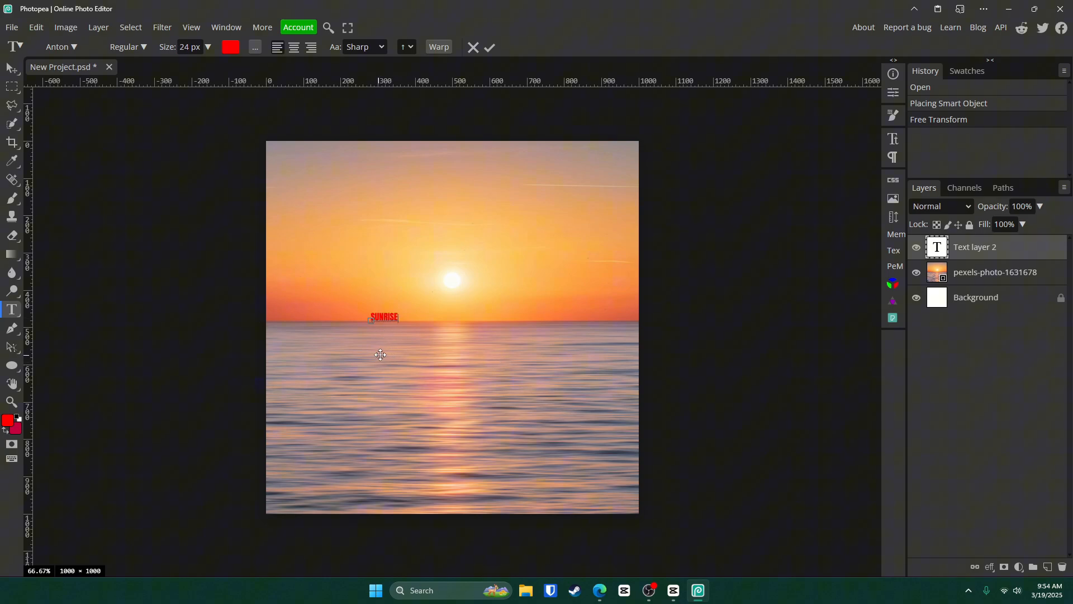
left_click(489, 47)
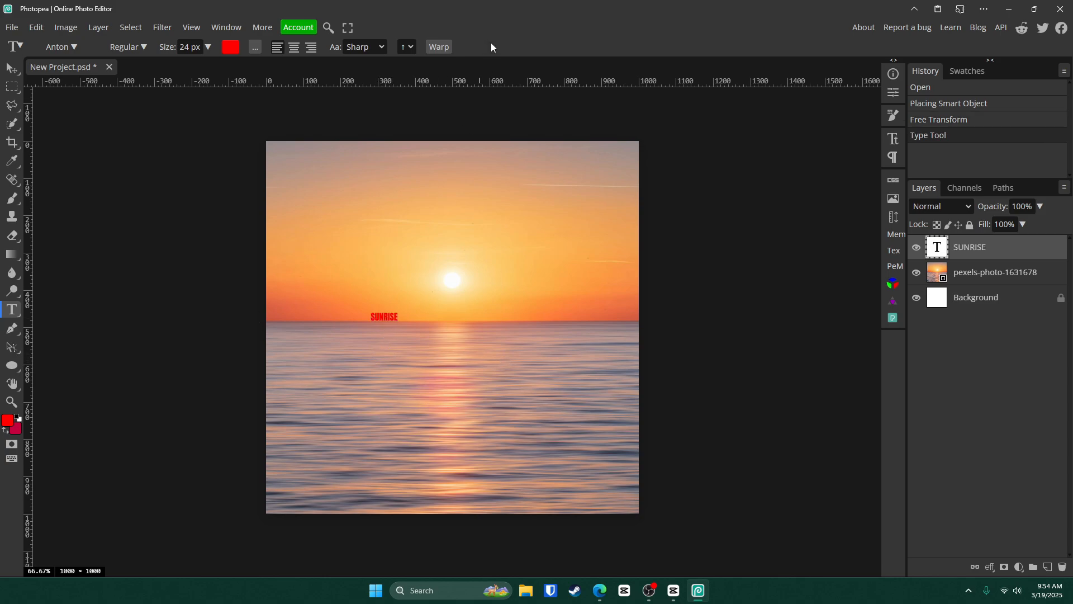
mouse_move(385, 323)
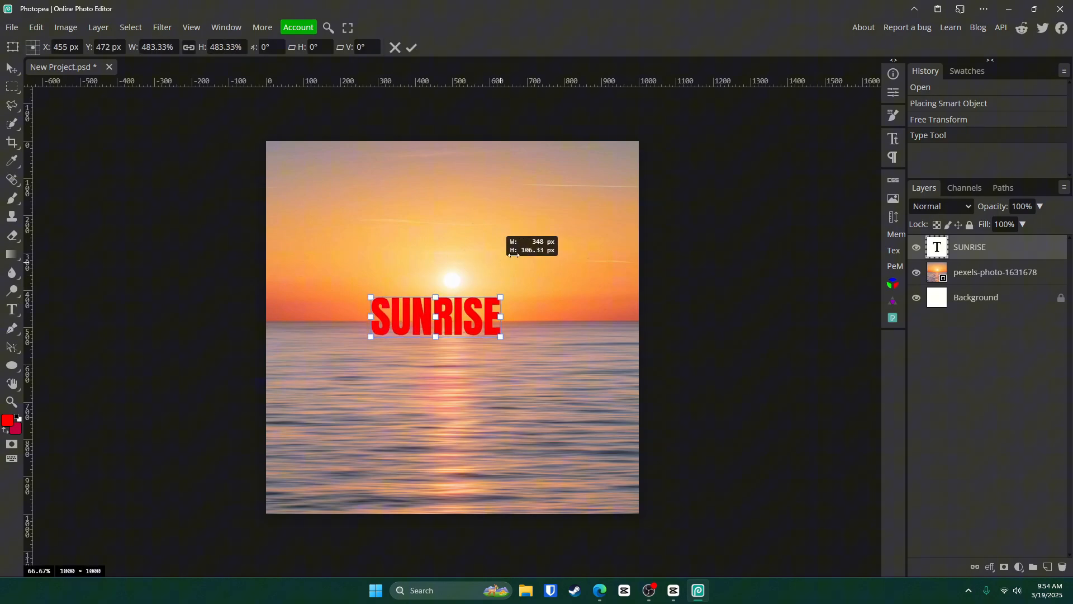
left_click(411, 47)
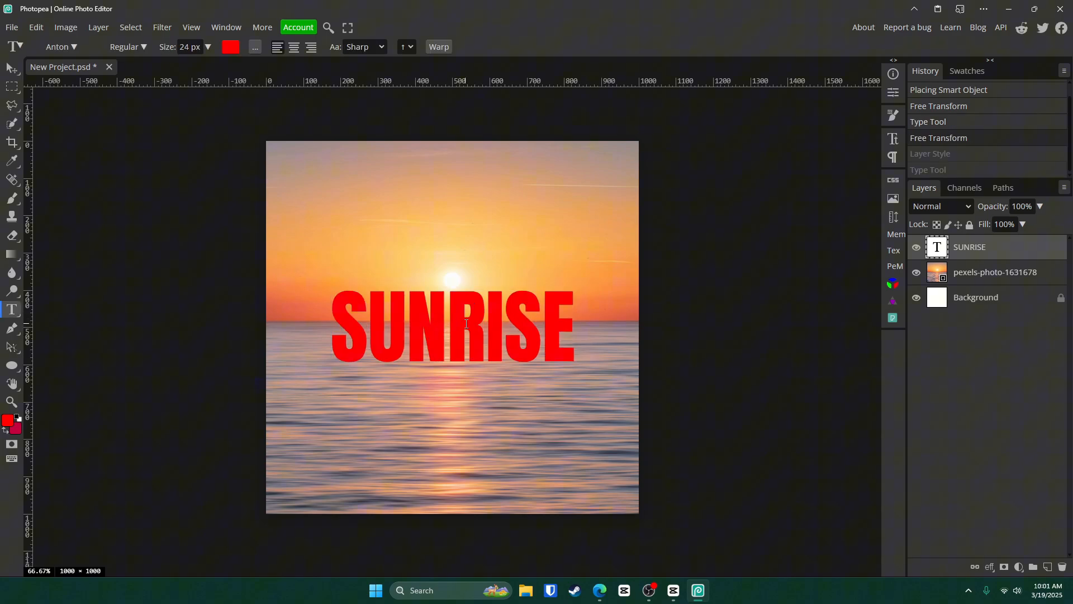
Browse the layer styles collection in the plugin store.
left_click(226, 27)
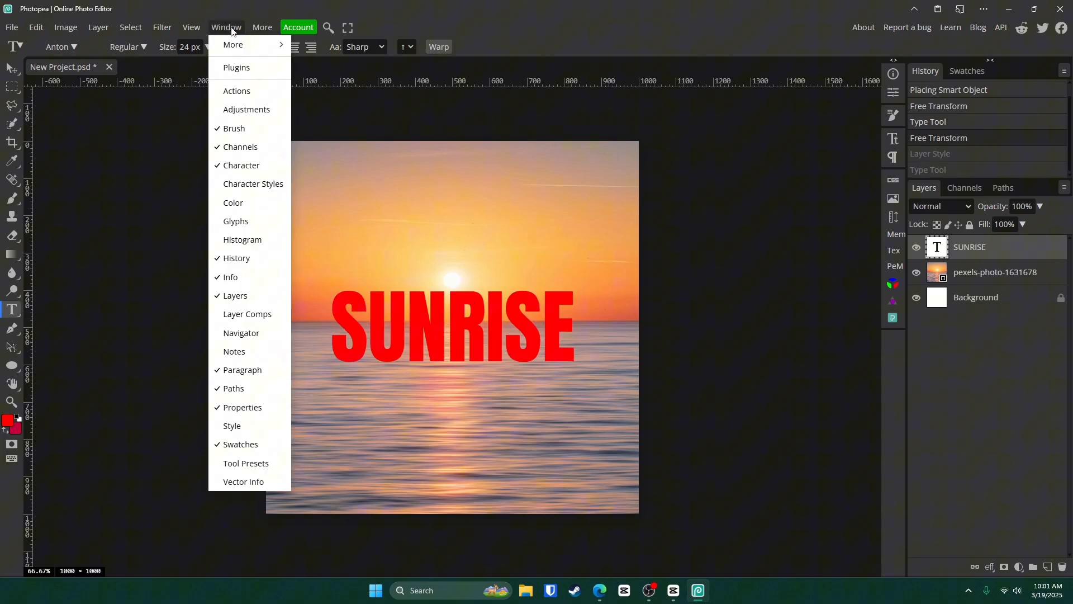
left_click(236, 67)
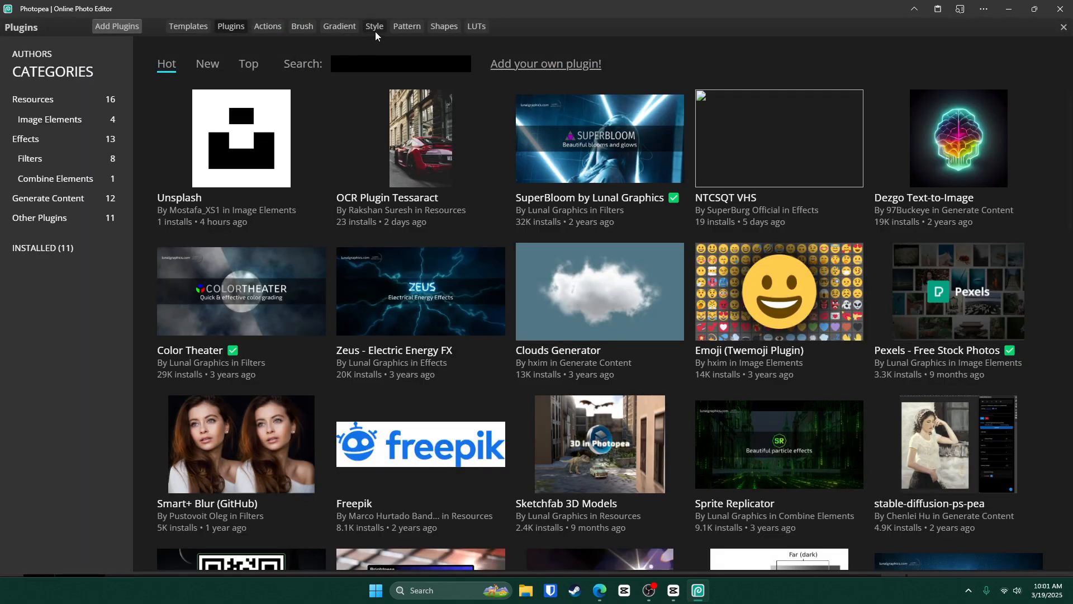
left_click(374, 26)
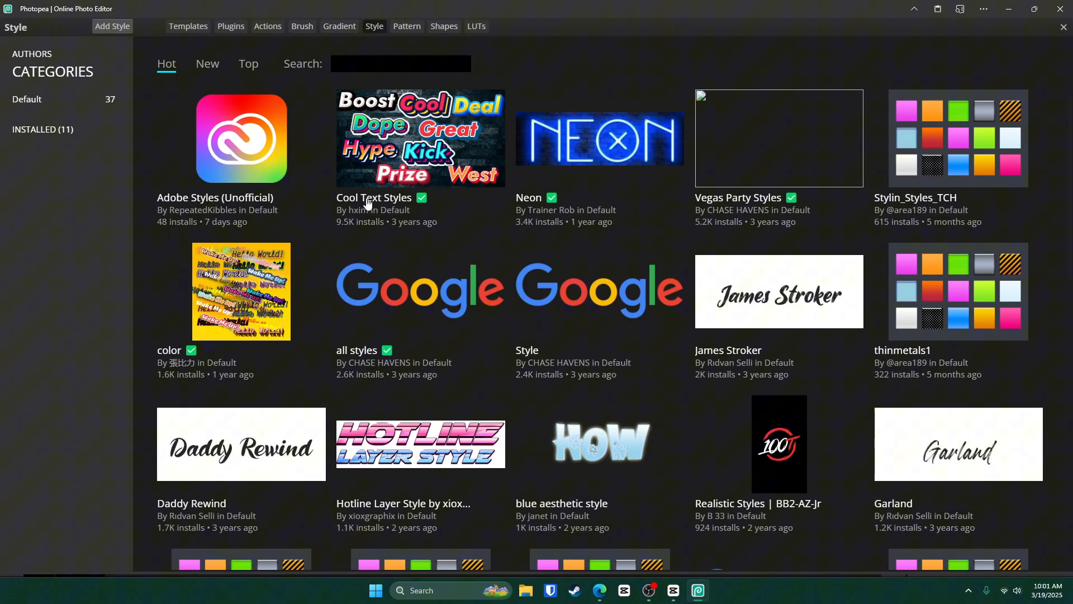
left_click(420, 138)
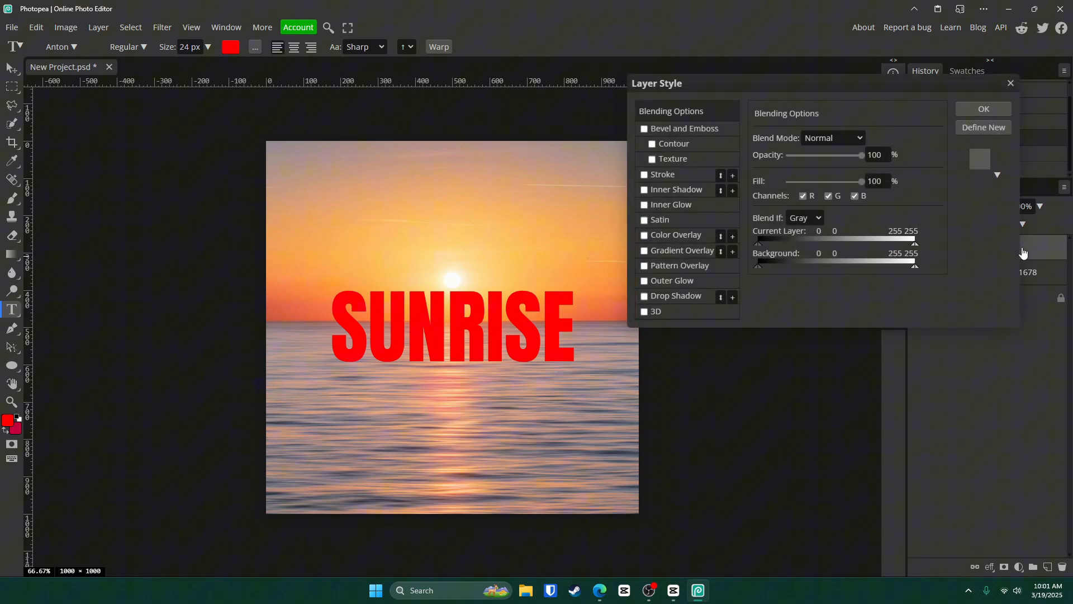
Apply the pink-to-yellow outlined style preset to SUNRISE and adjust its drop shadows.
left_click(997, 175)
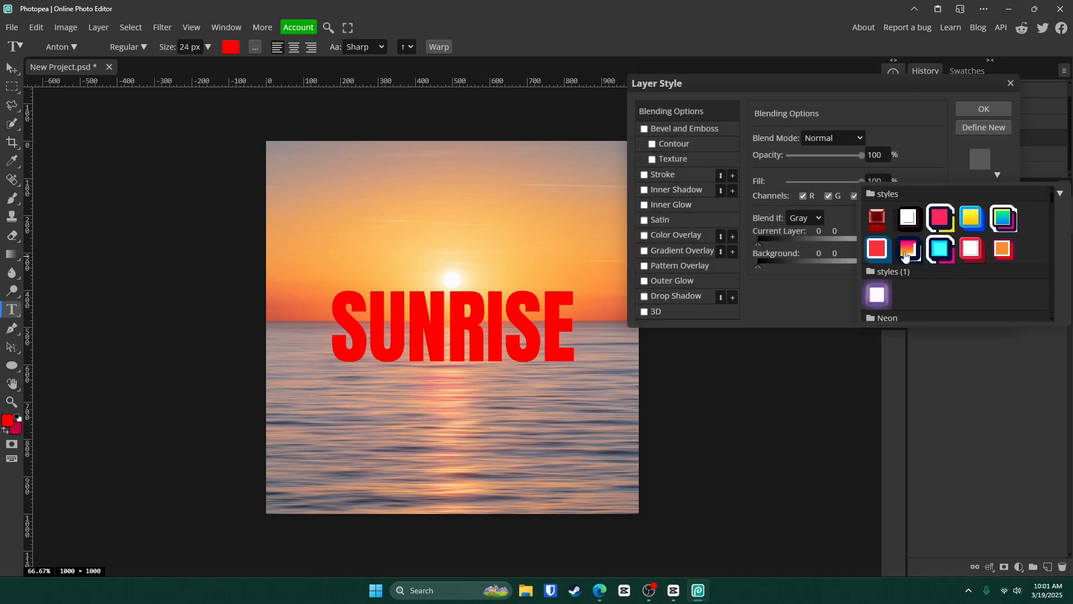
left_click(910, 248)
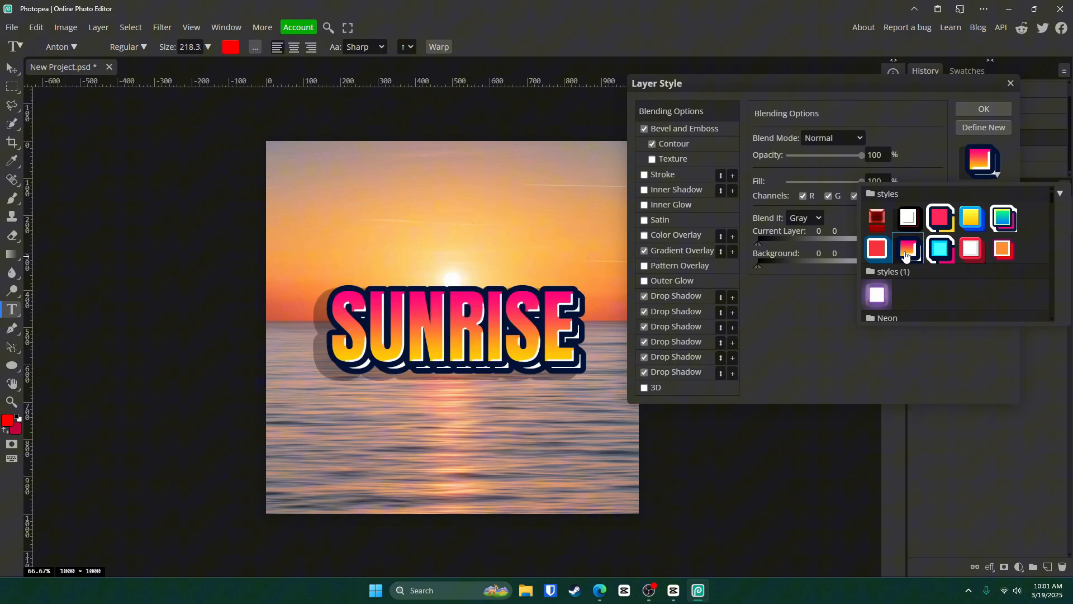
left_click(909, 248)
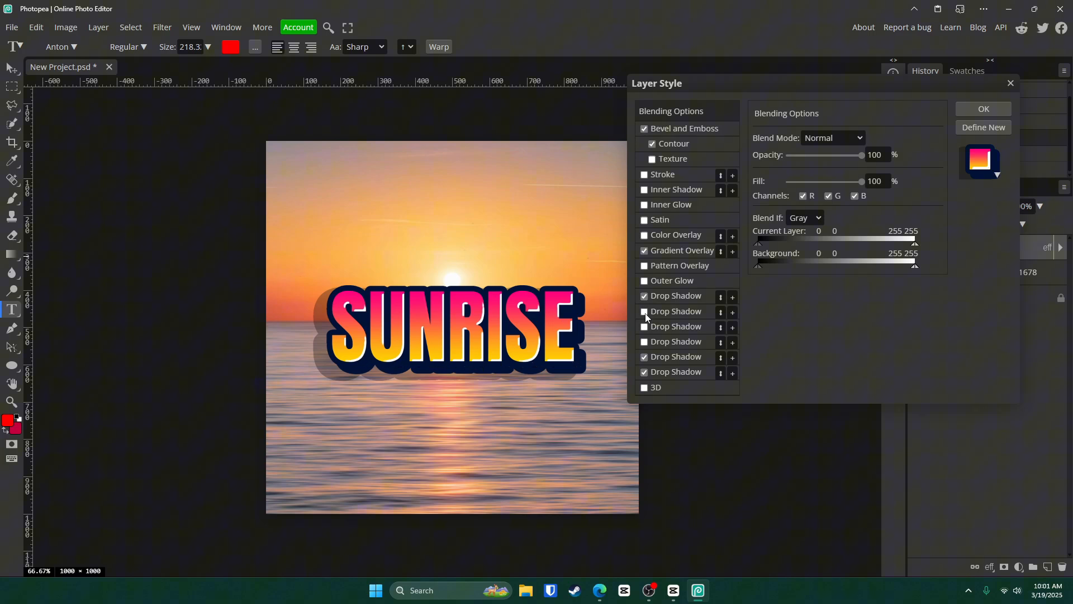
left_click(676, 310)
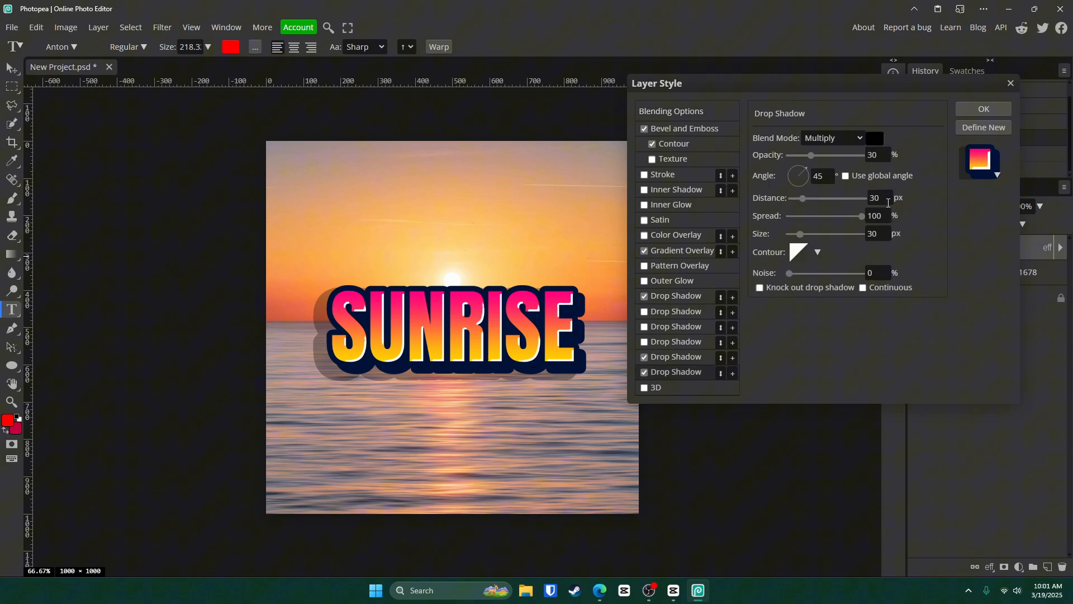
triple_click(875, 215)
type("60")
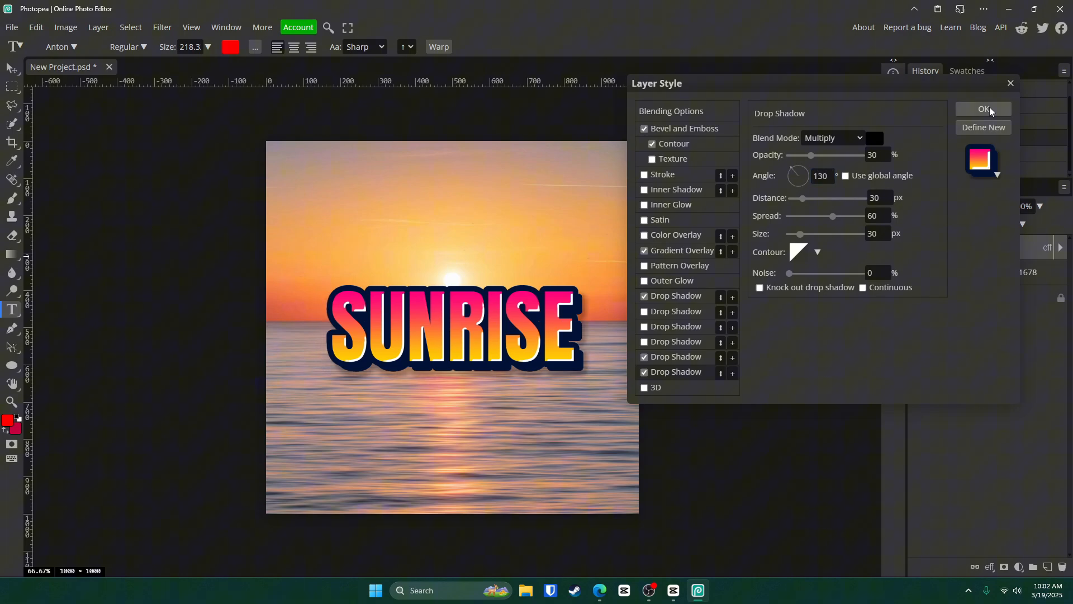
Add RP text with a grey gradient overlay, set in LEMON MILK Bold.
left_click(984, 109)
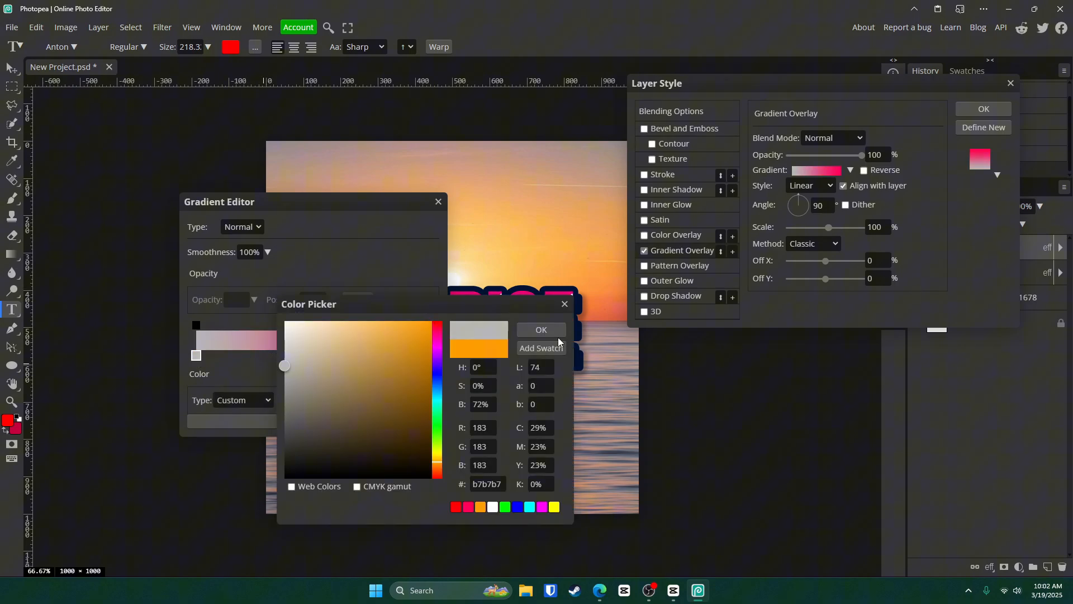
left_click(541, 330)
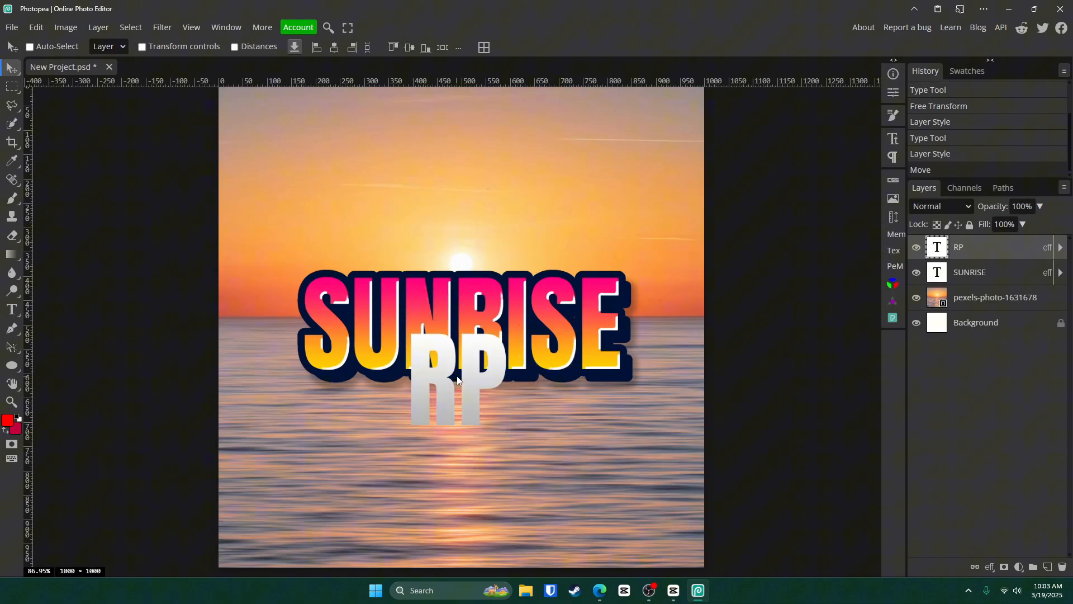
left_click(61, 46)
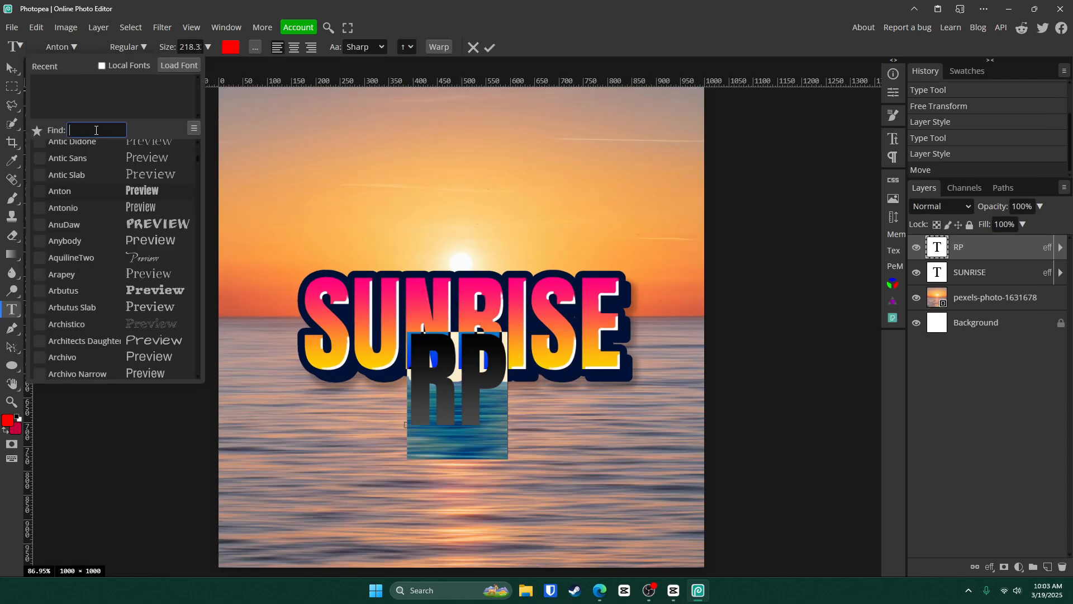
type("lemon")
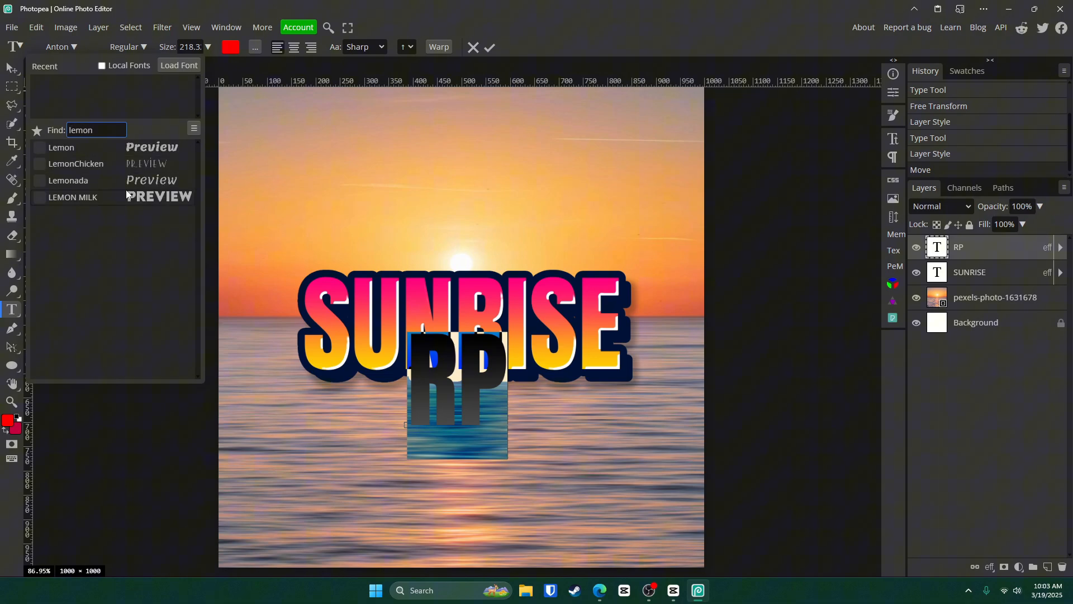
left_click(72, 197)
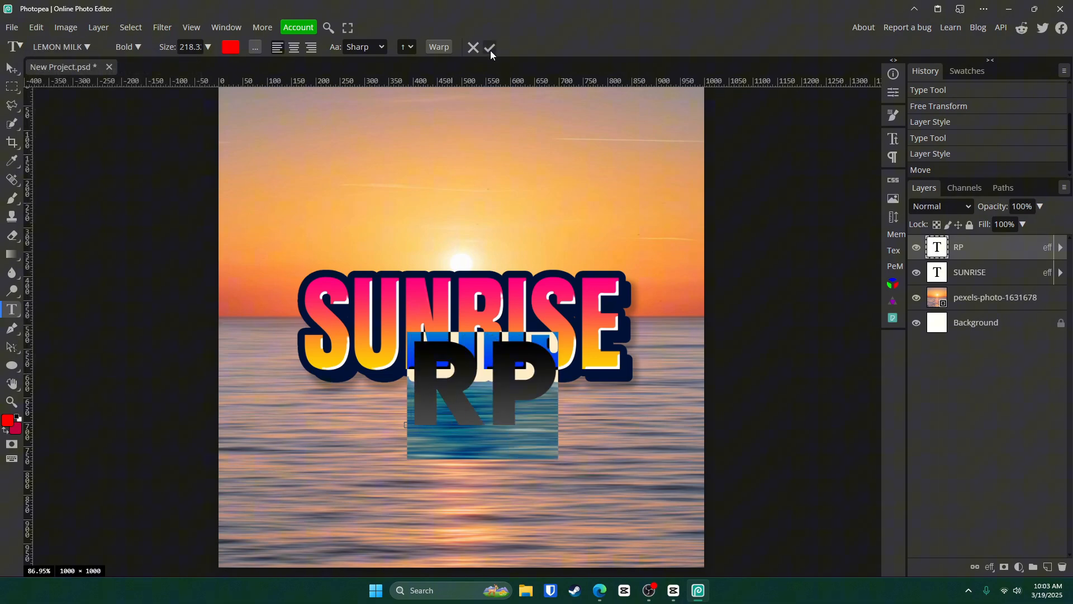
left_click(490, 47)
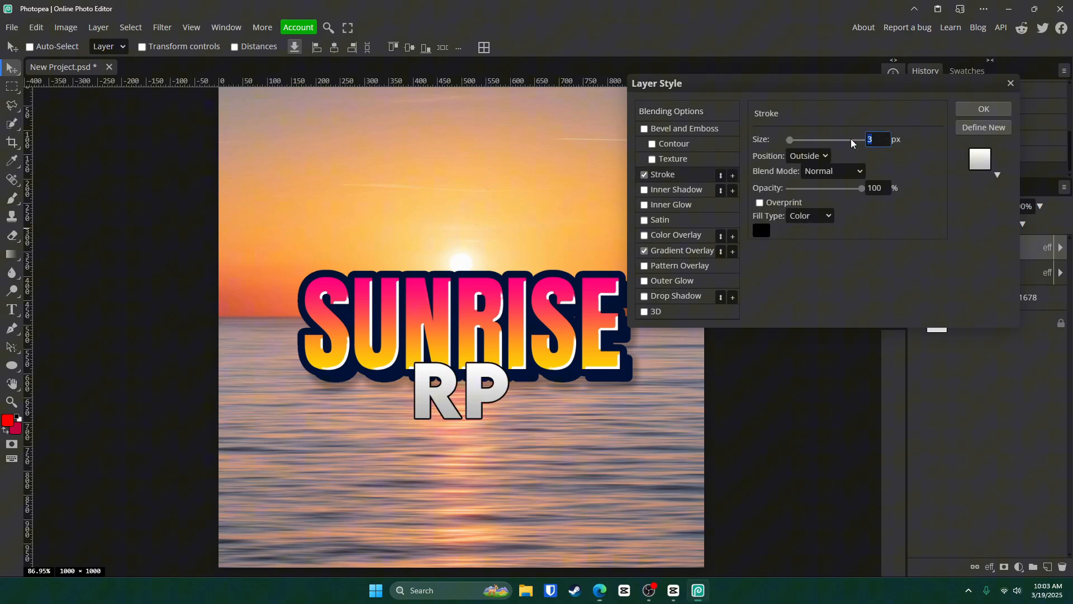
Give RP a 15 px #001236 dark navy stroke and move it beneath SUNRISE.
left_click_drag(789, 139, 794, 139)
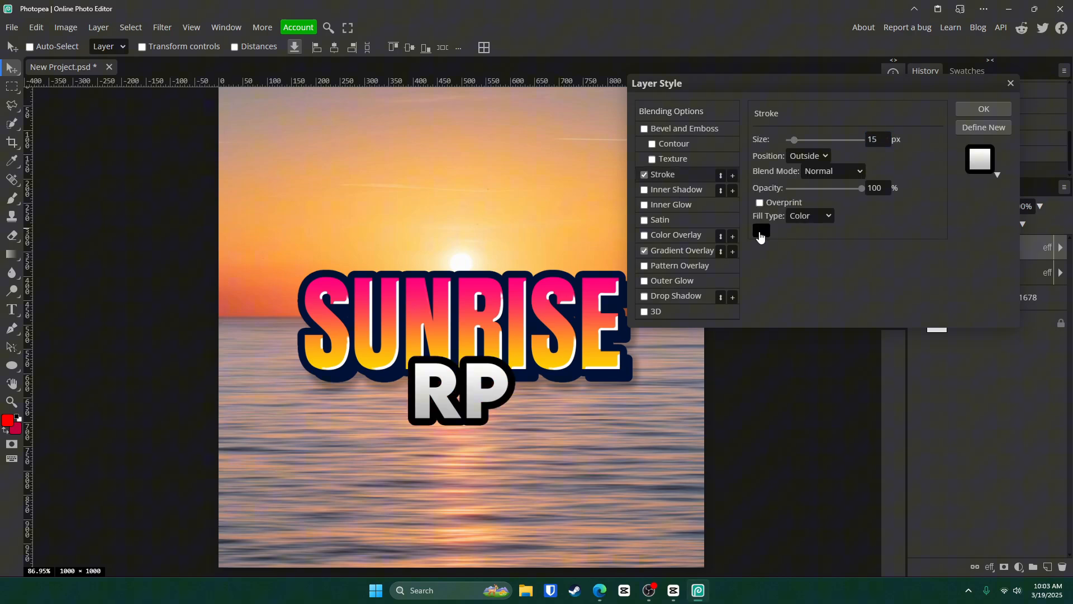
left_click(762, 231)
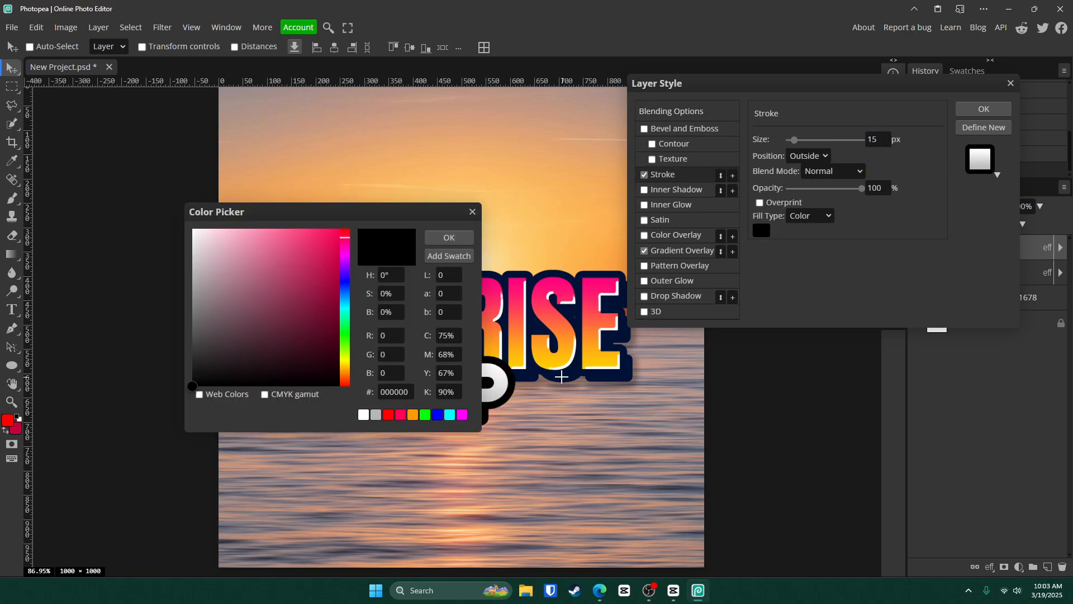
left_click(318, 370)
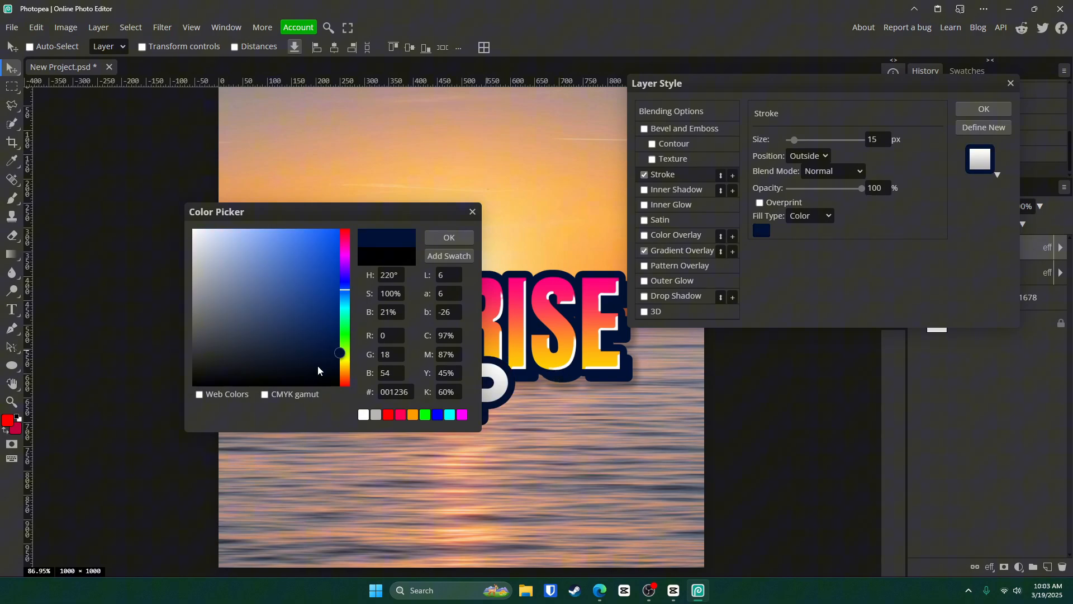
left_click(448, 237)
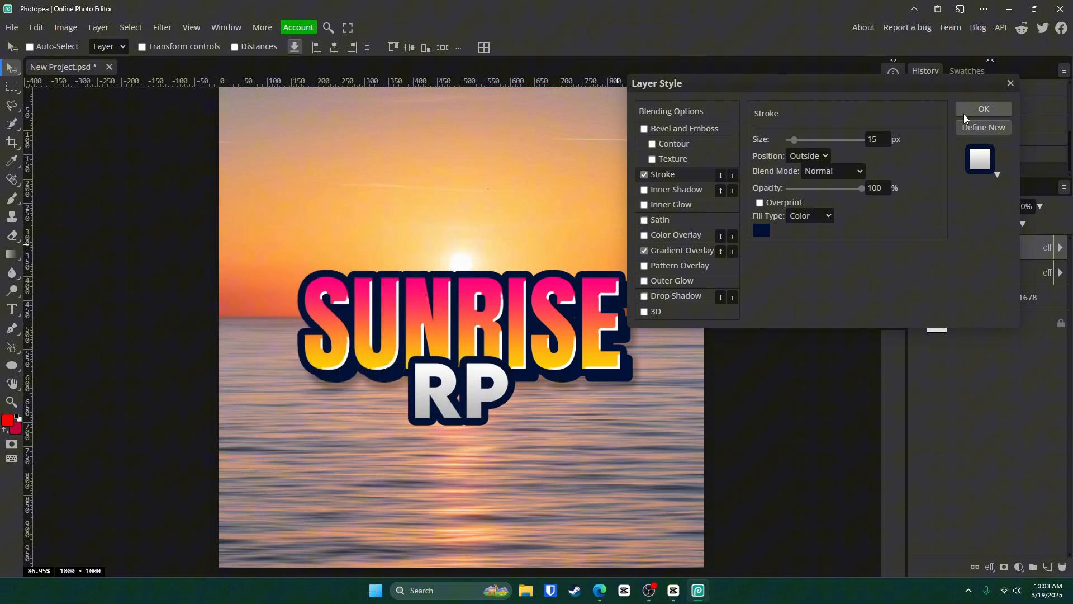
left_click(984, 109)
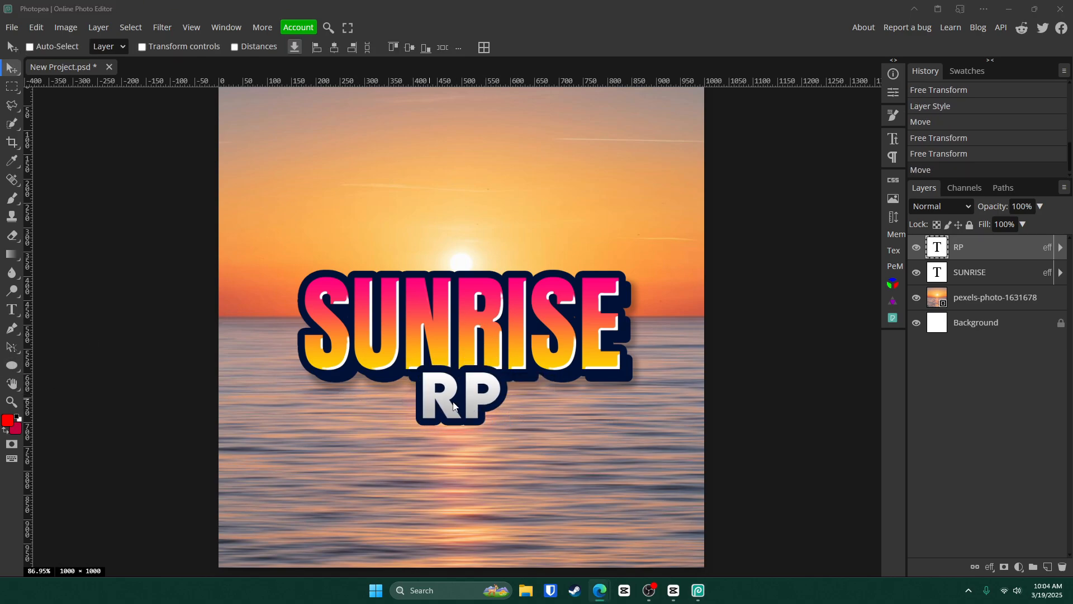
Draw a rectangle bar filled with a grey-to-white gradient at a 90° angle.
left_click(12, 367)
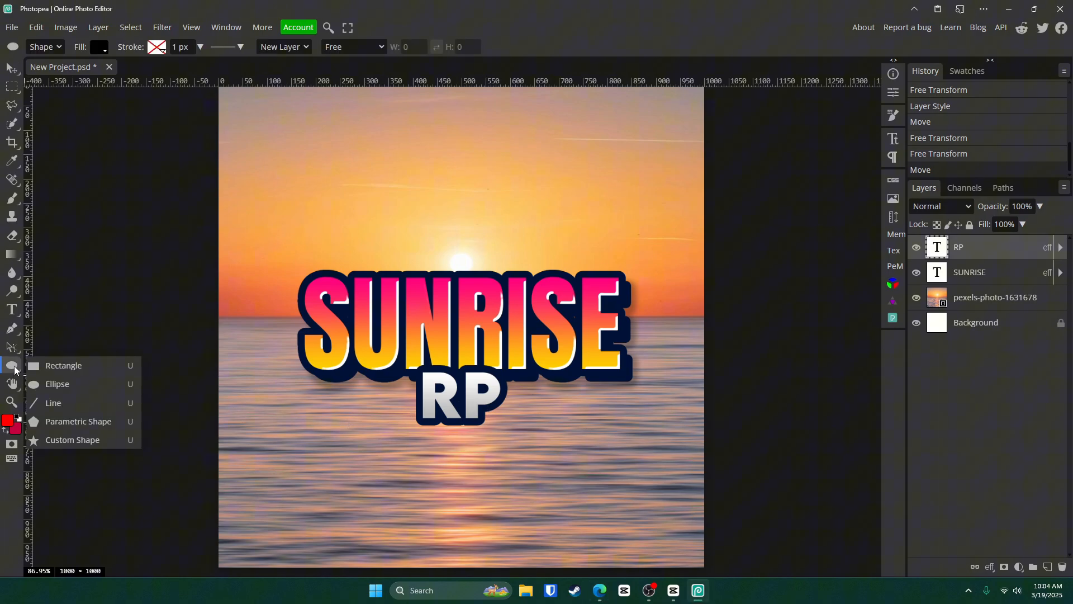
left_click(63, 365)
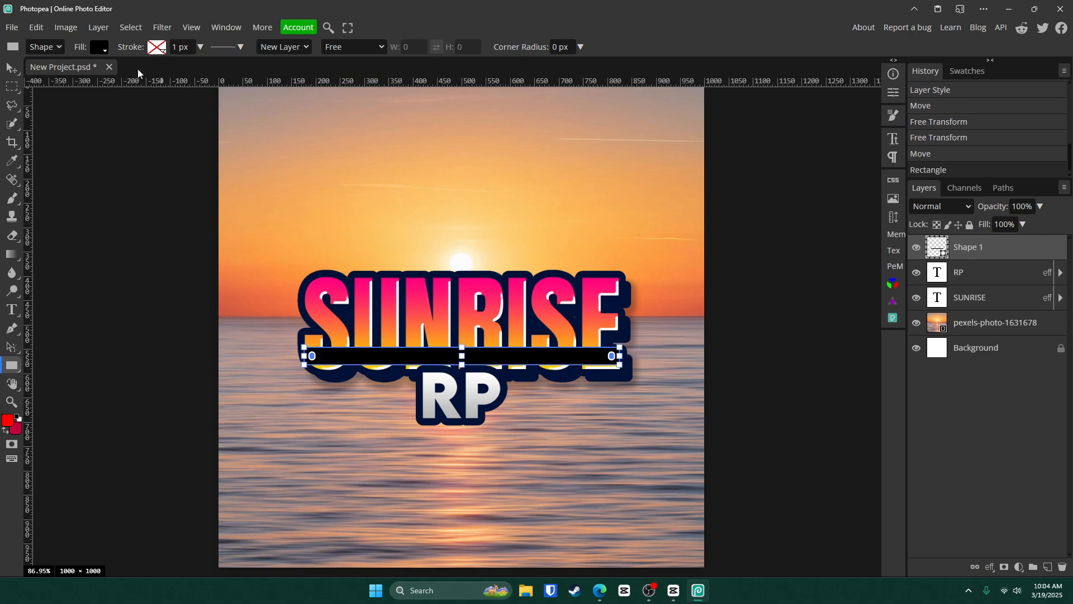
left_click(98, 47)
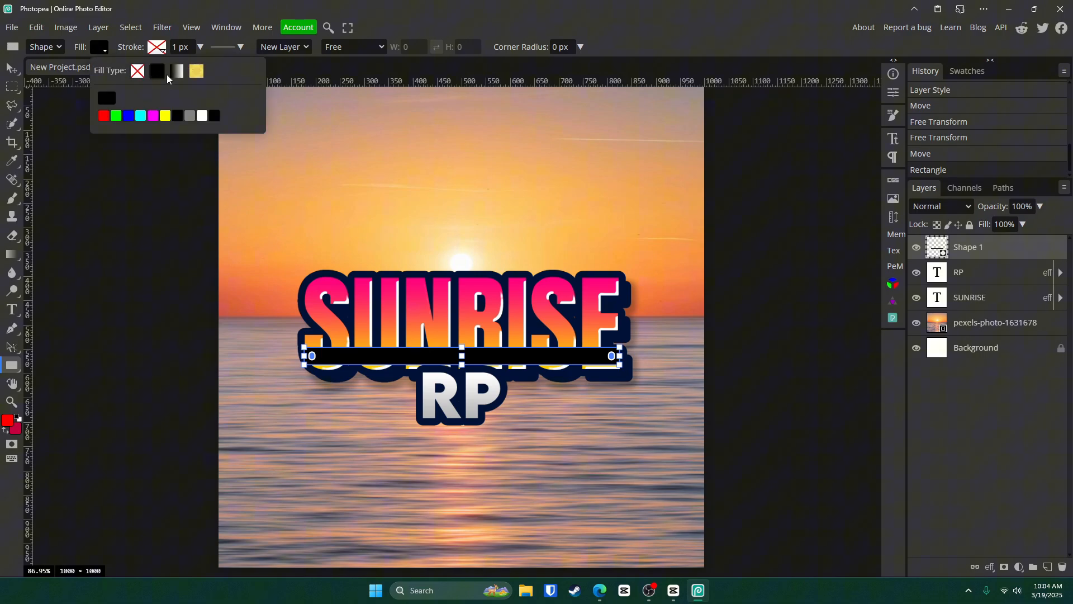
left_click(177, 70)
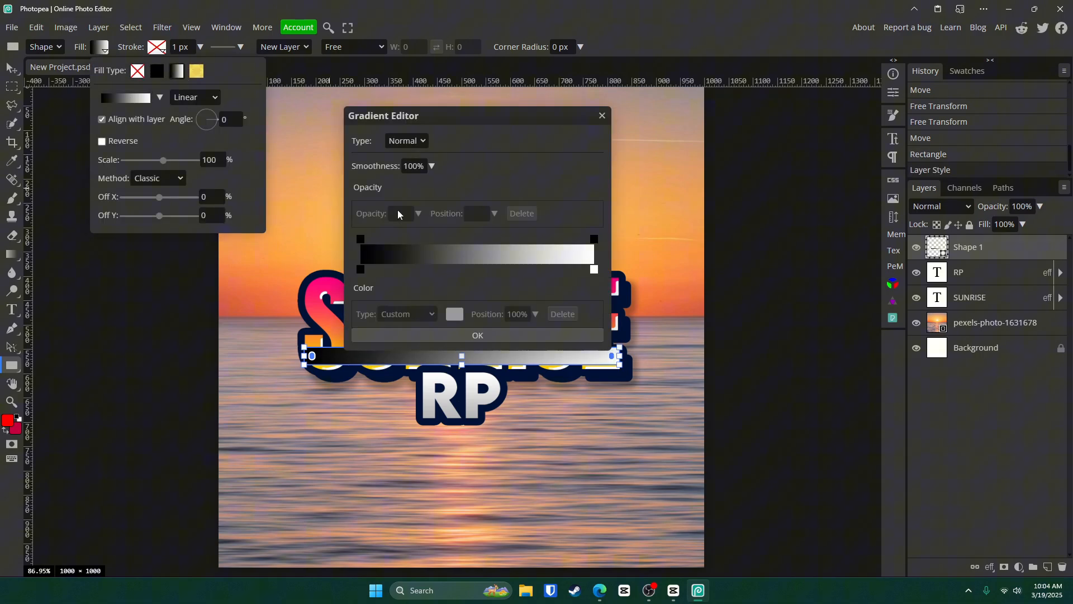
left_click(454, 314)
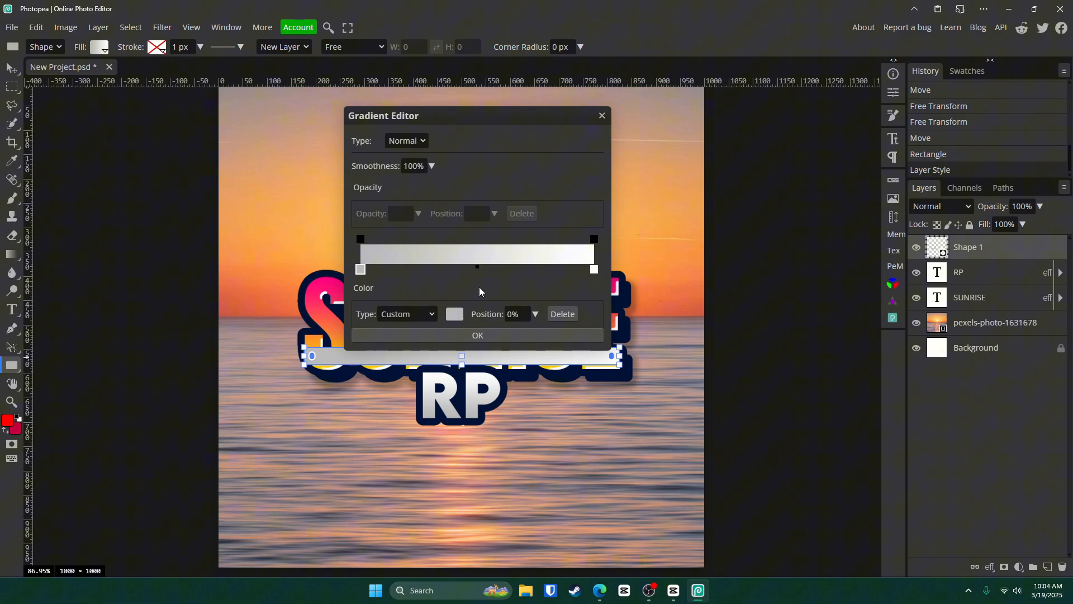
left_click(477, 336)
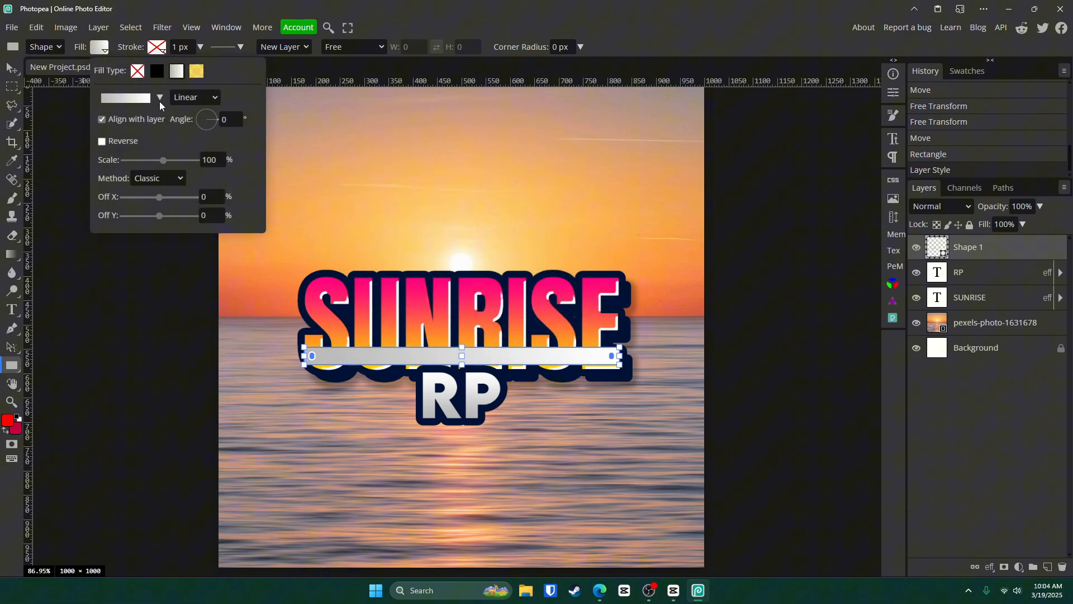
left_click_drag(206, 119, 212, 113)
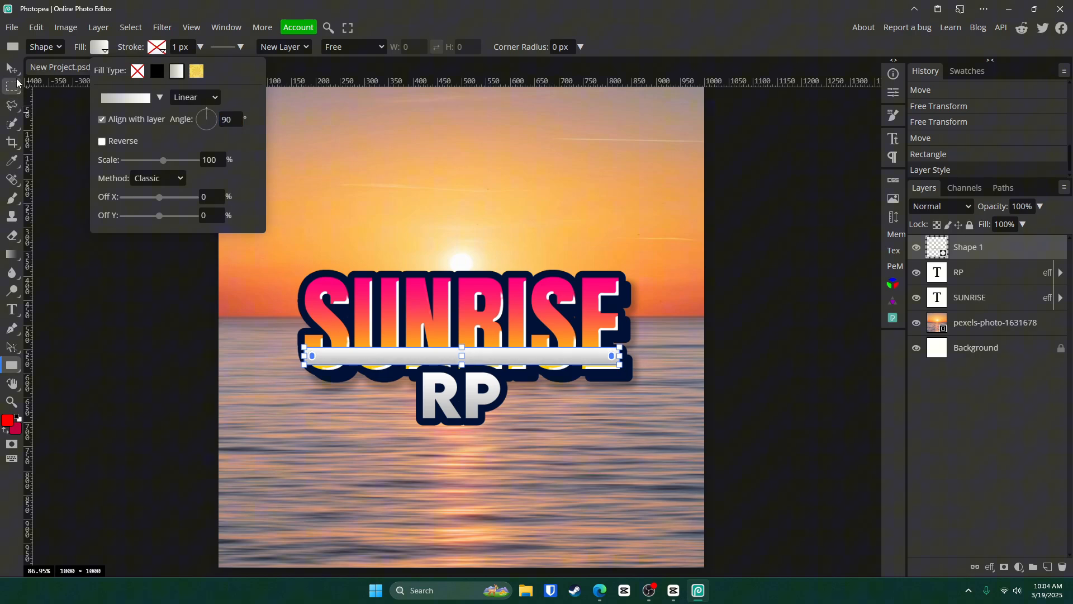
Move Shape 1 below RP, then widen and lower it with Free Transform.
left_click(11, 67)
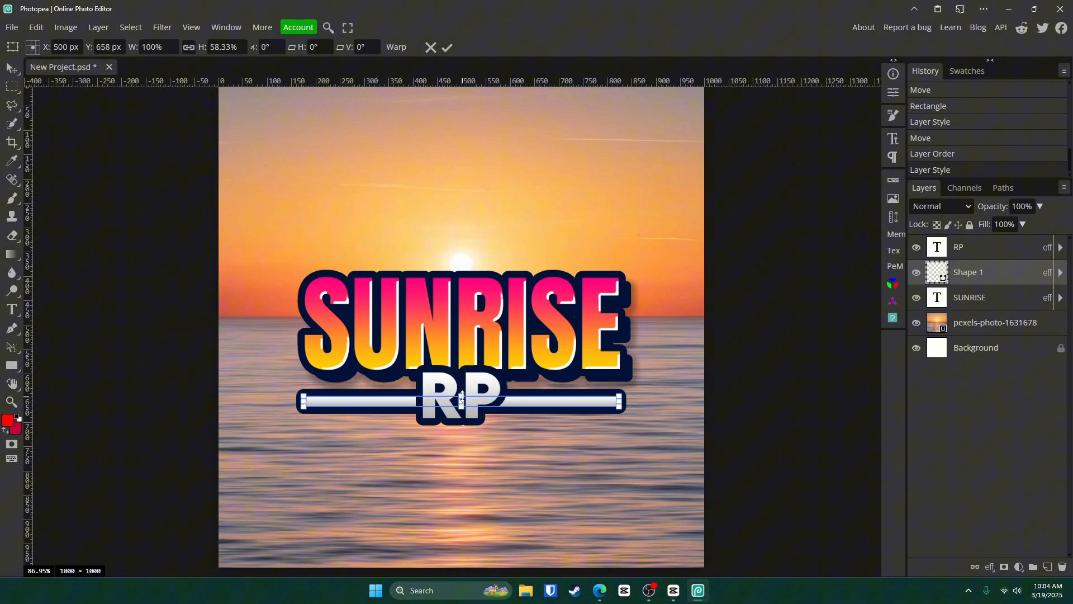
left_click(448, 47)
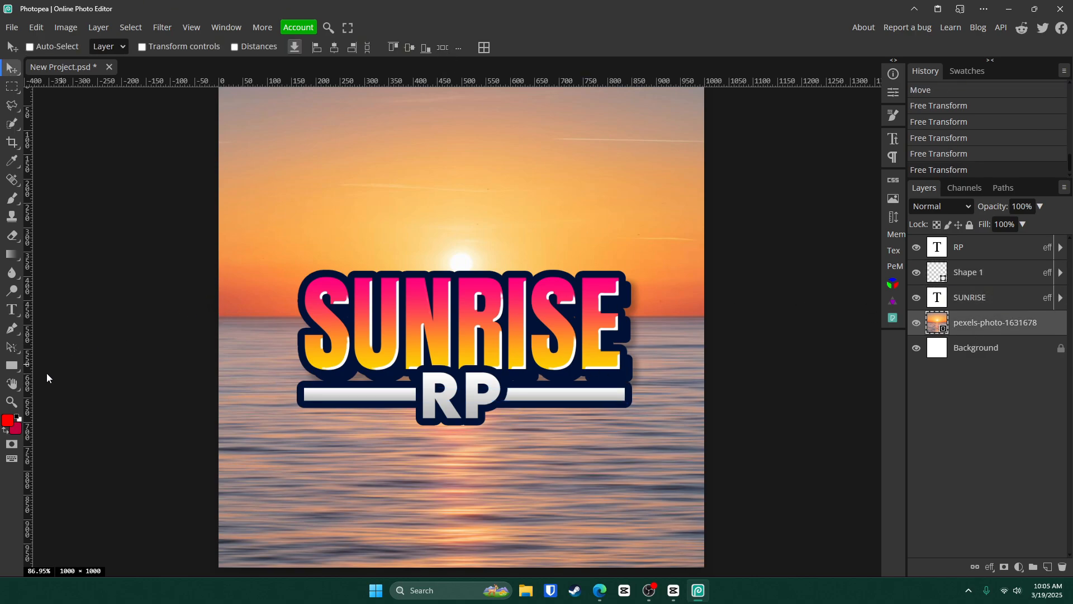
Draw a large light-grey ellipse above the photo layer, behind the lettering.
left_click(12, 365)
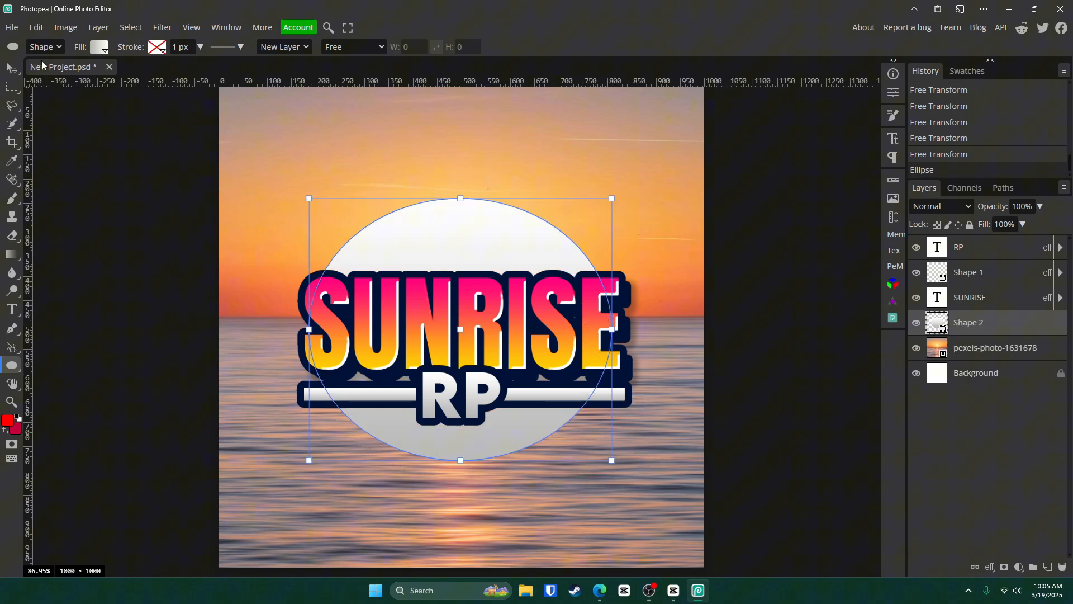
left_click(12, 66)
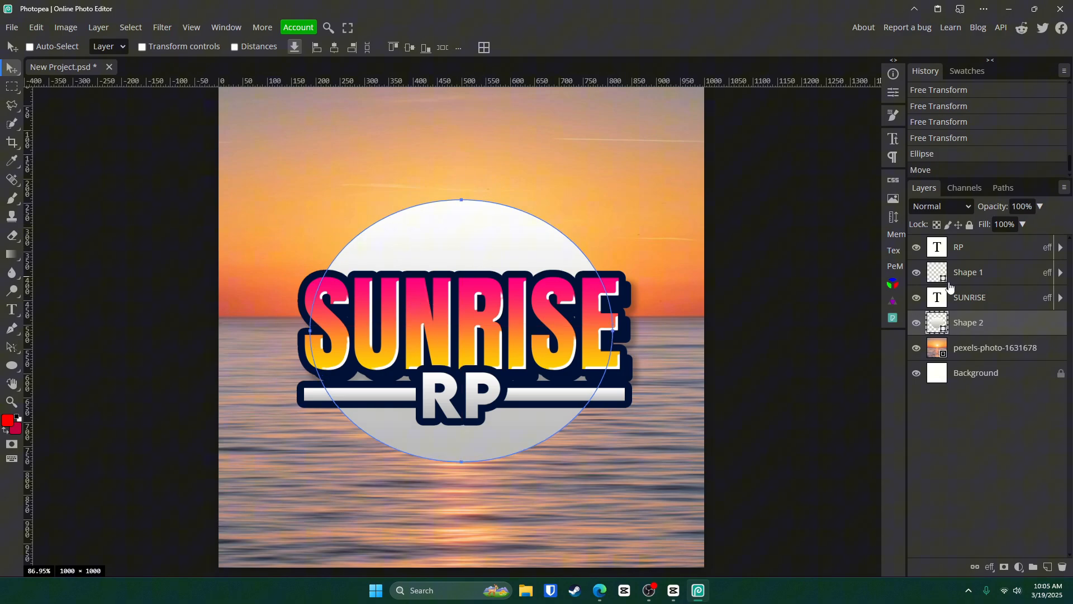
Rasterize Shape 2, delete its lower part with Polygonal Lasso, and view Neon styles.
left_click(12, 107)
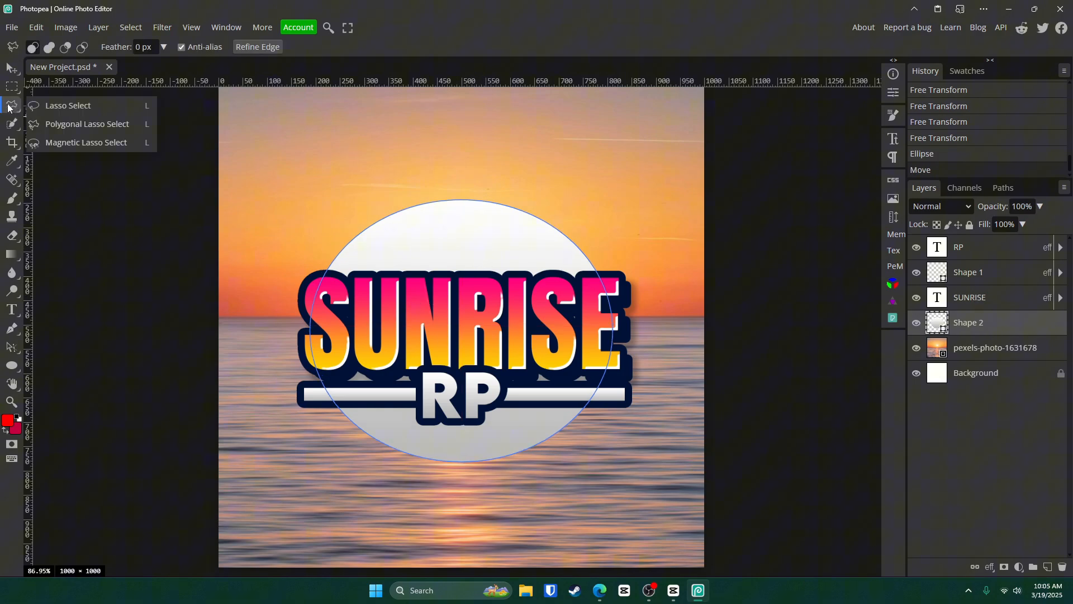
left_click(265, 399)
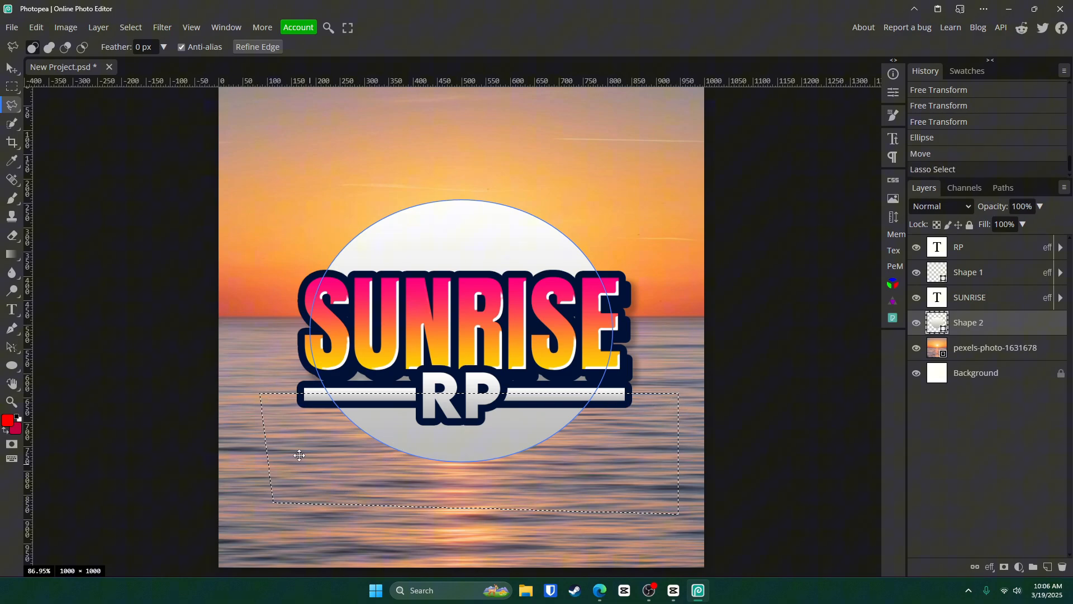
mouse_move(1023, 325)
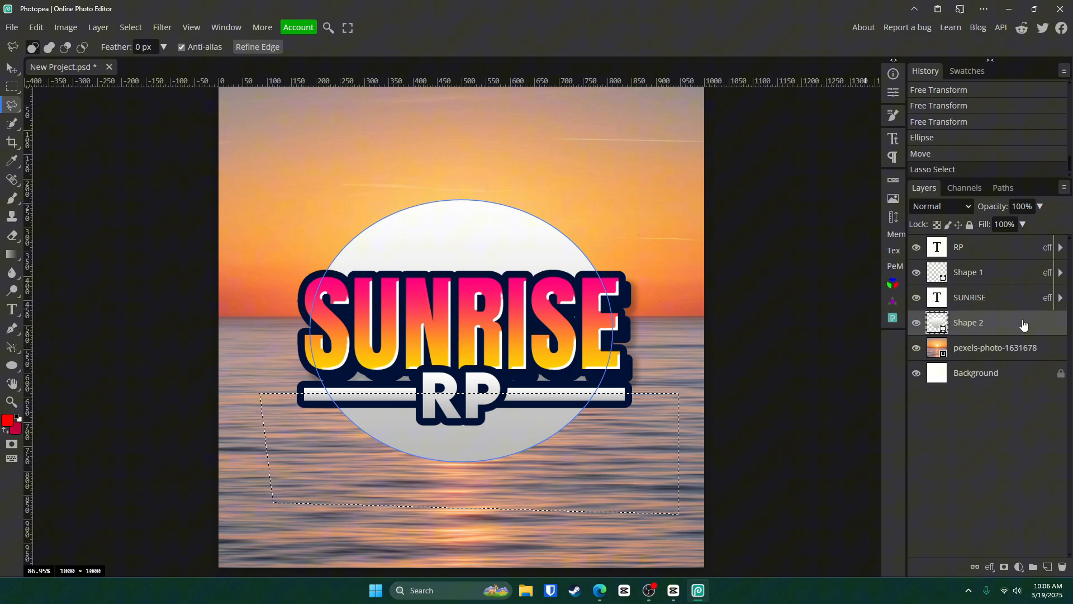
right_click(969, 323)
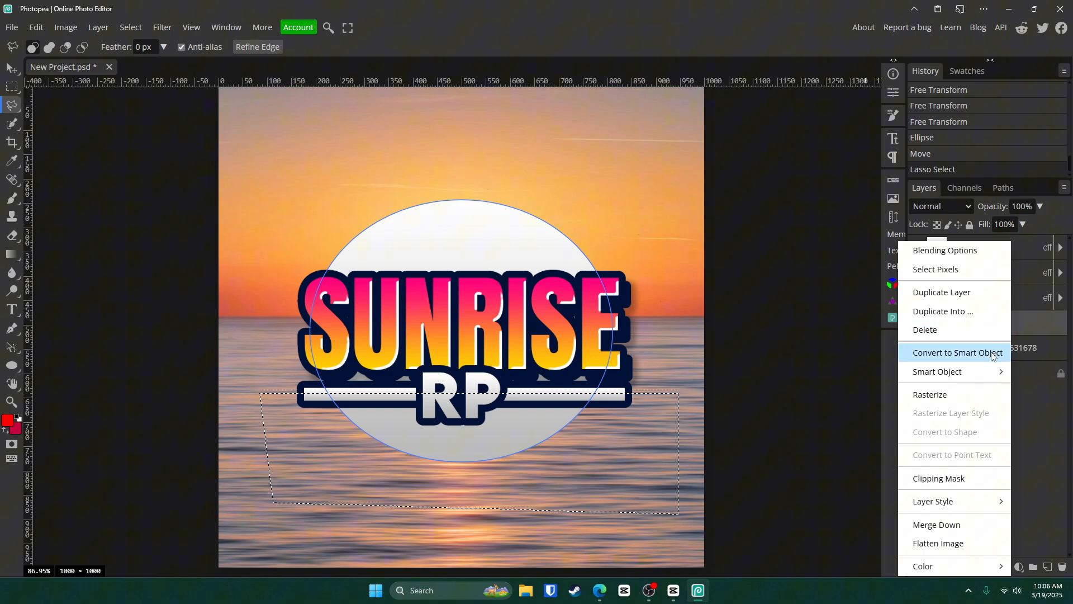
left_click(930, 394)
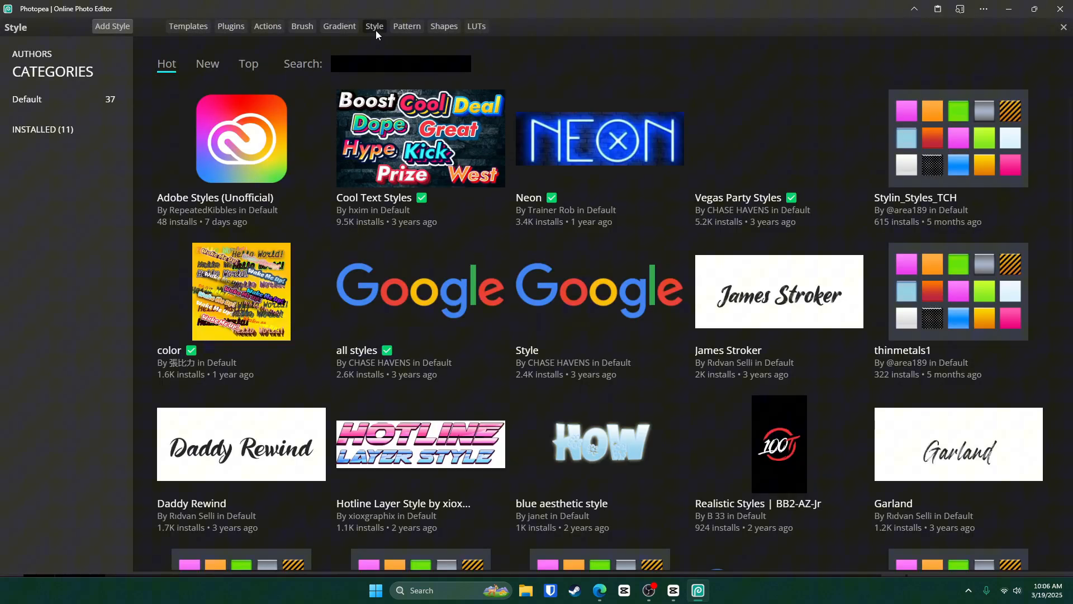
left_click(598, 138)
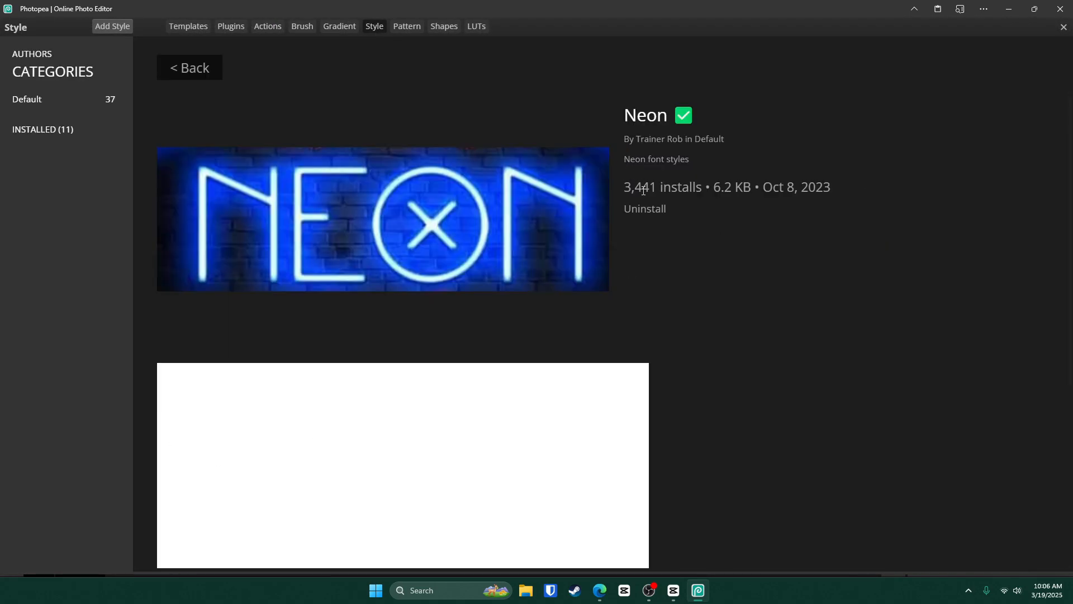
left_click(1064, 27)
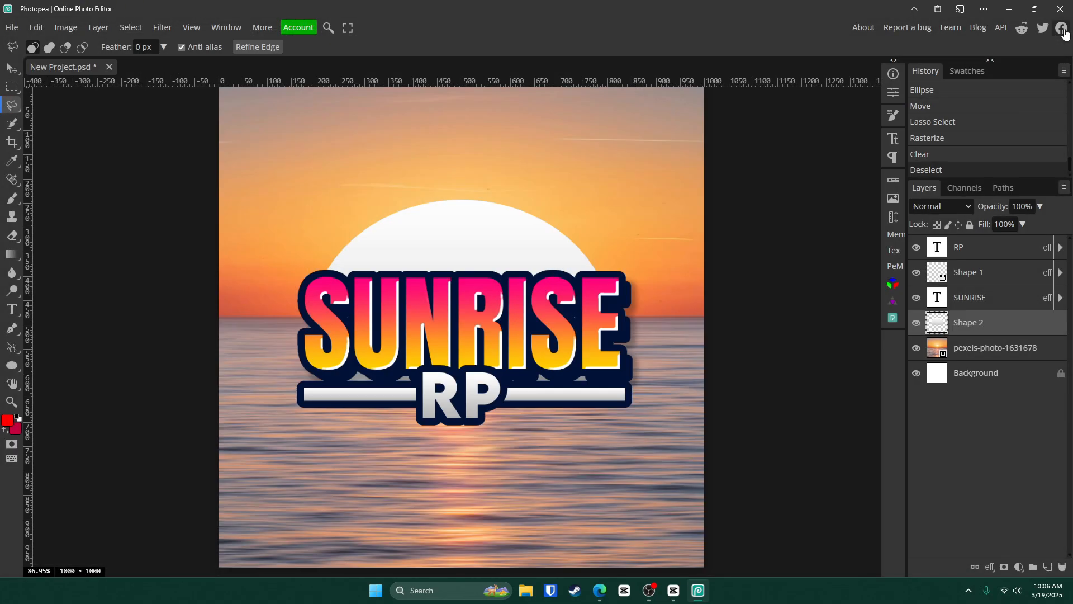
mouse_move(1012, 322)
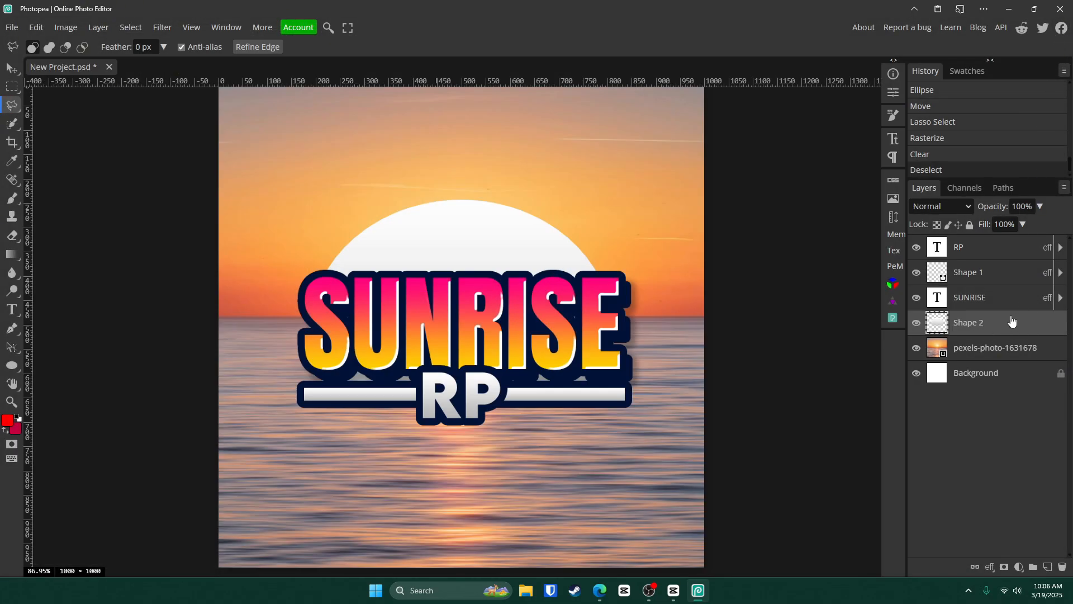
Apply a golden neon glow preset as the Shape 2 half-sun layer's style.
double_click(969, 322)
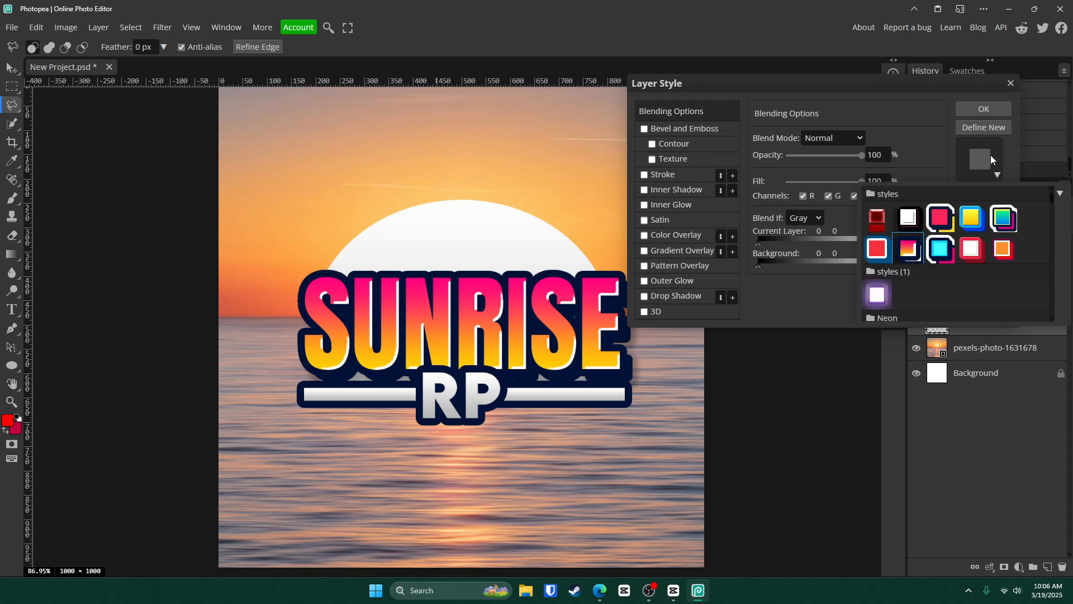
scroll("down", 3)
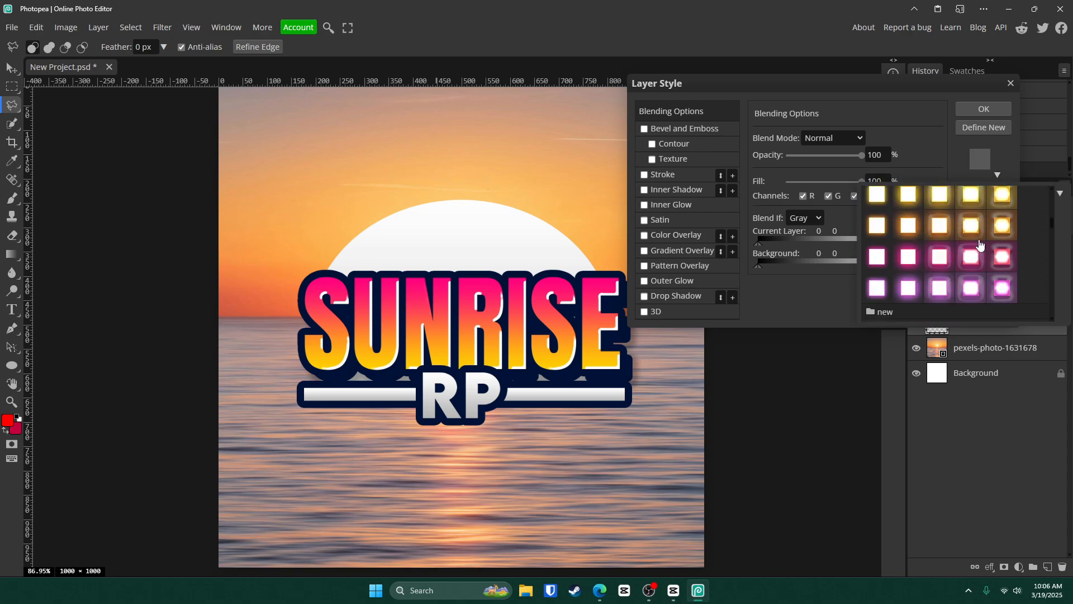
mouse_move(970, 232)
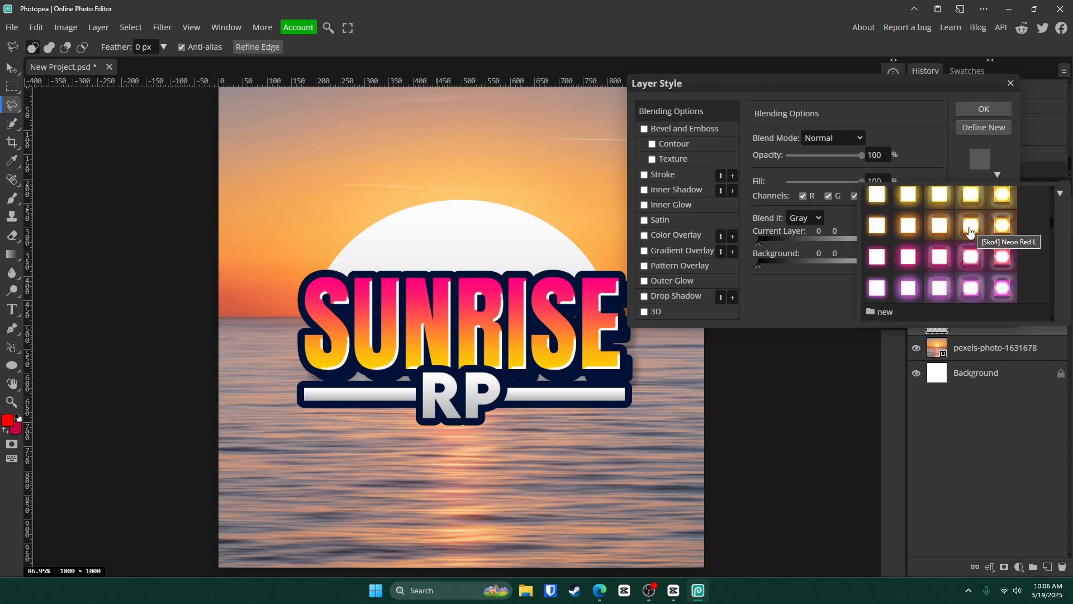
left_click(970, 226)
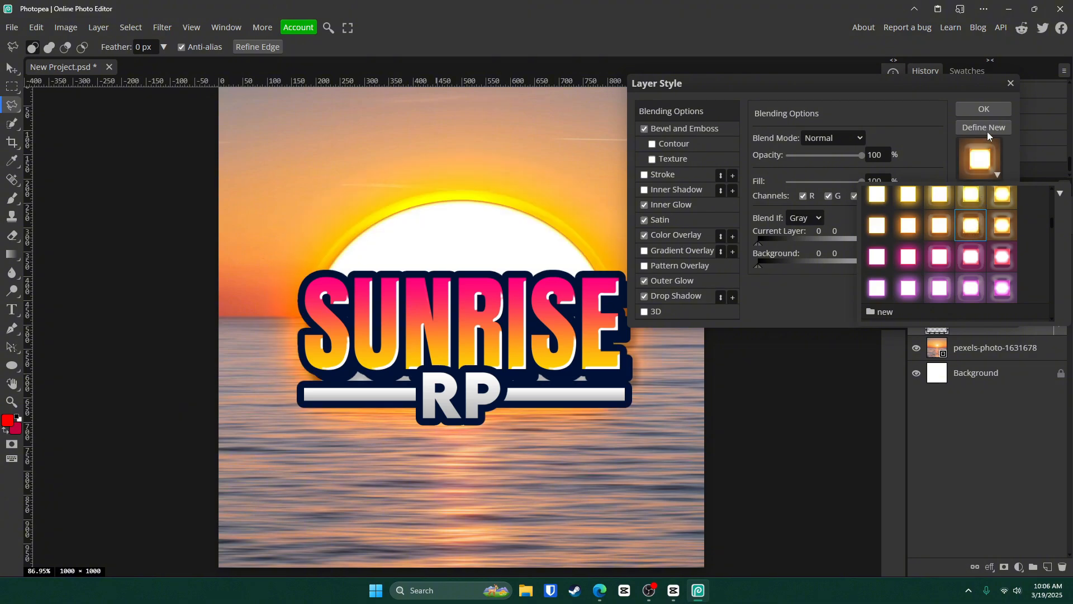
left_click(984, 109)
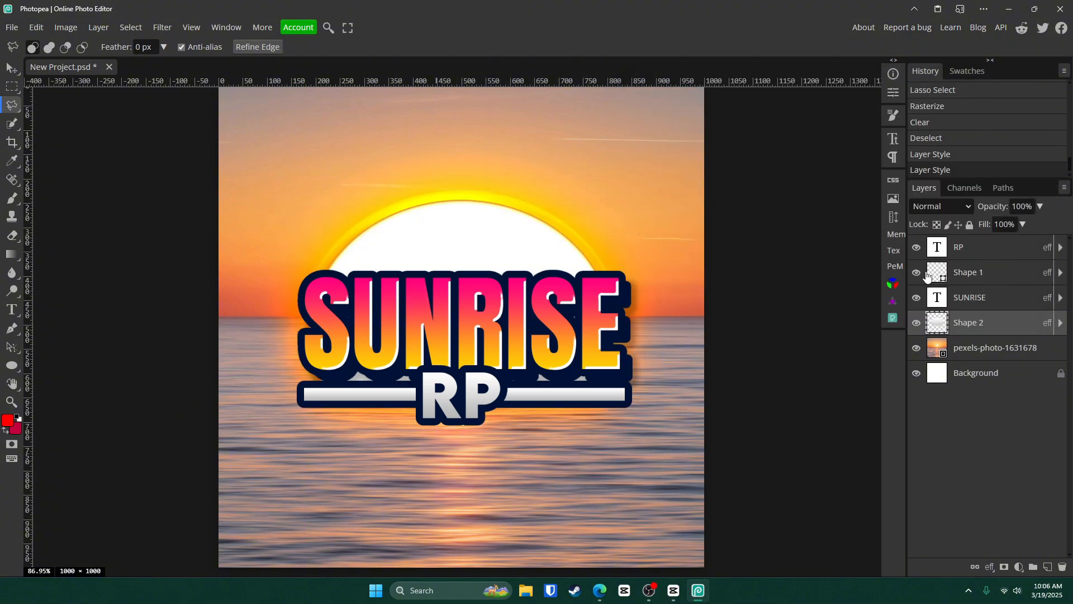
Rename the underline bar layer to Line and the sunset photo layer to Sunrise BG.
double_click(968, 272)
type("Line")
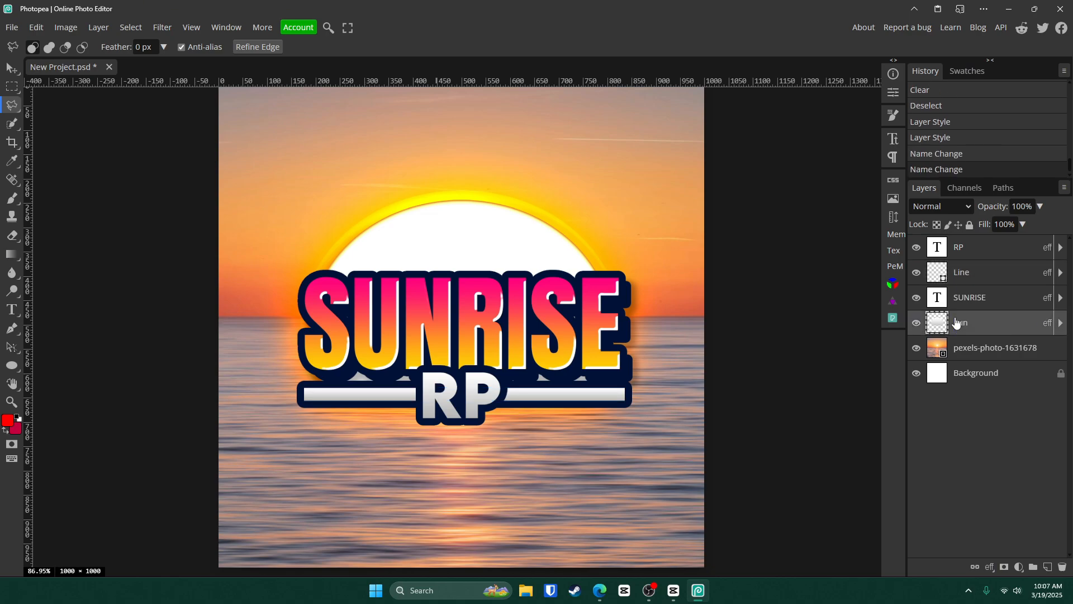
double_click(996, 347)
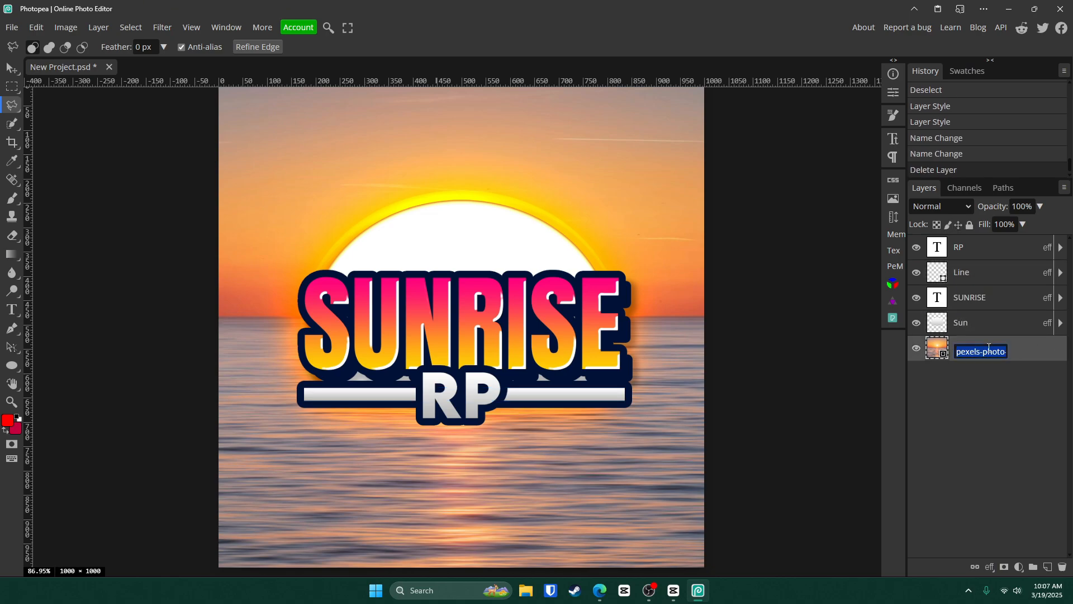
type("Sunrise BG")
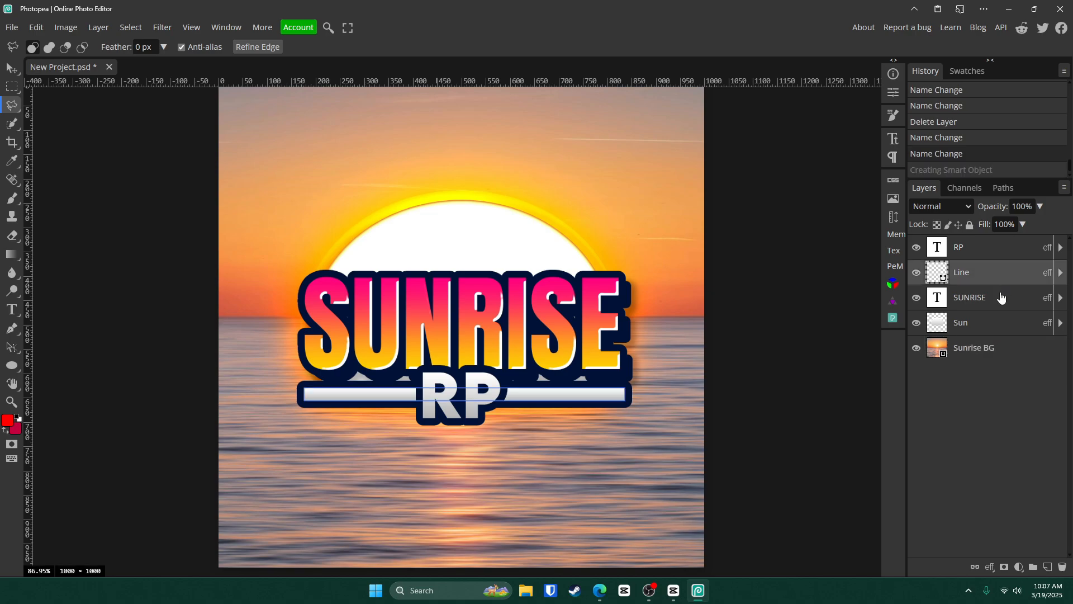
Convert the Sun layer to a smart object and give it a softer glow style.
right_click(969, 297)
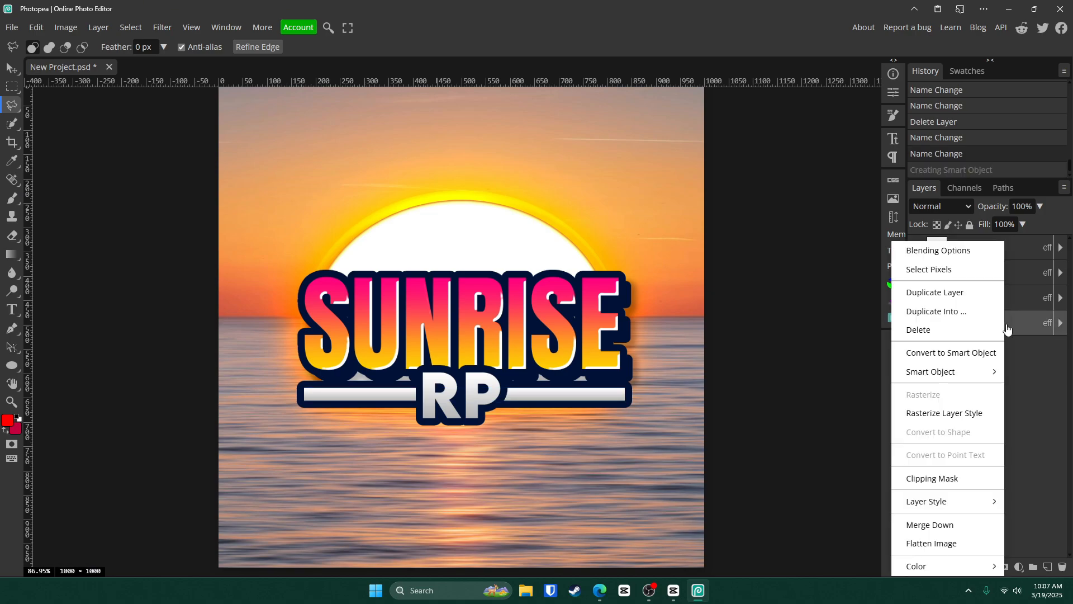
left_click(939, 249)
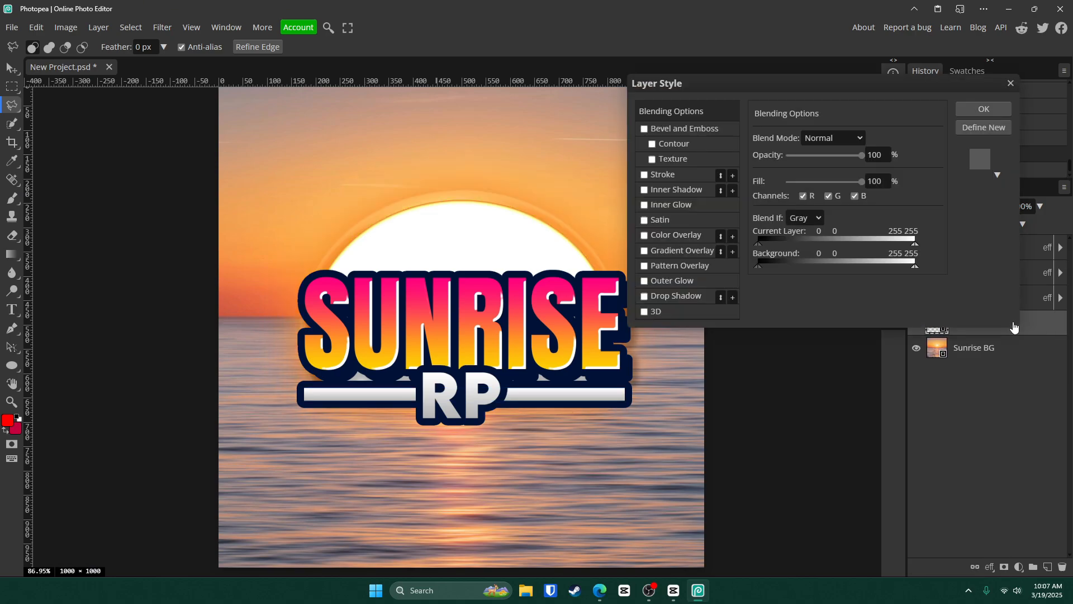
left_click(997, 174)
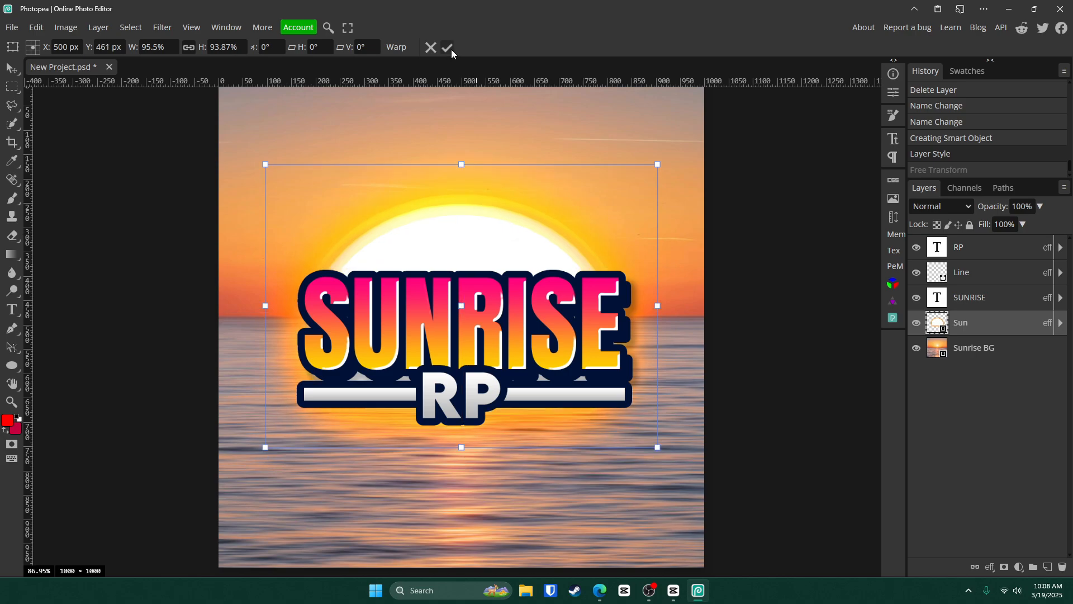
Commit the Sun resize at about 95% width and add an empty layer above Sunrise BG.
left_click(447, 47)
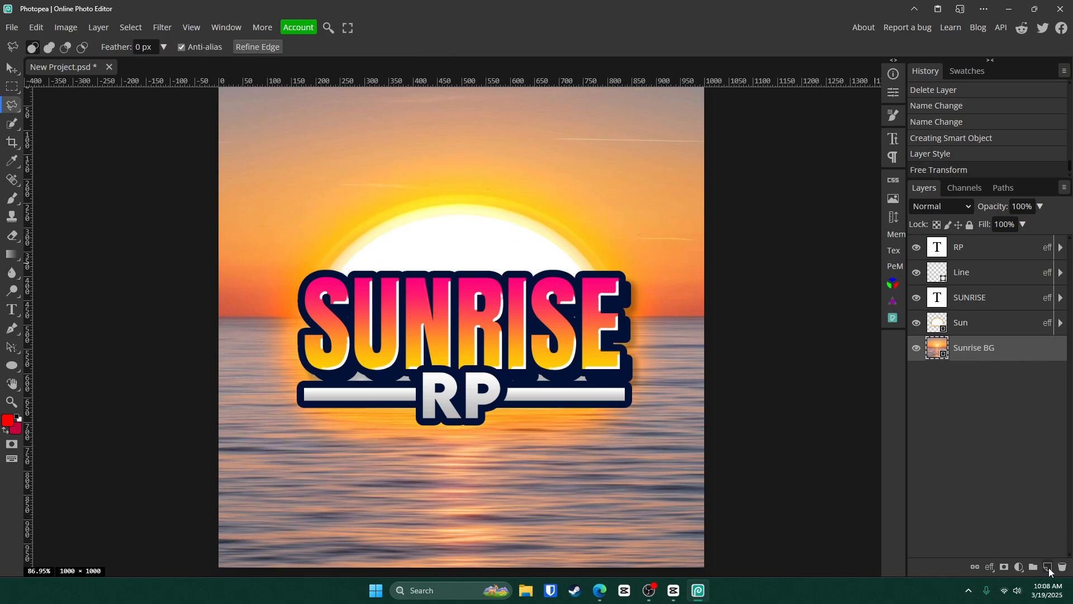
left_click(1046, 567)
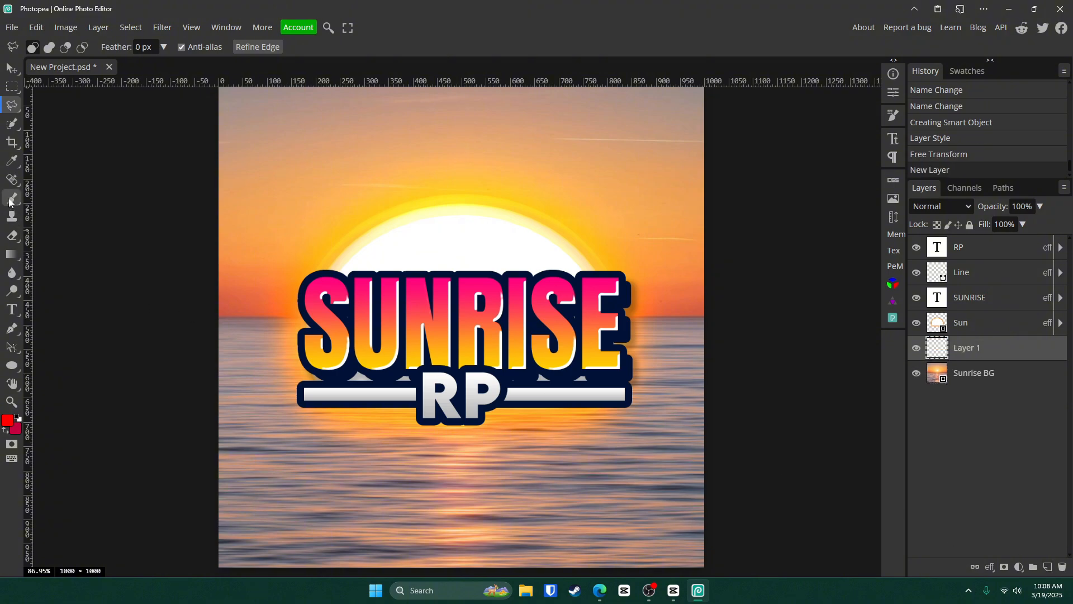
Paint a faint black edge vignette on the new layer and Gaussian-blur the Sunrise BG photo.
left_click(10, 421)
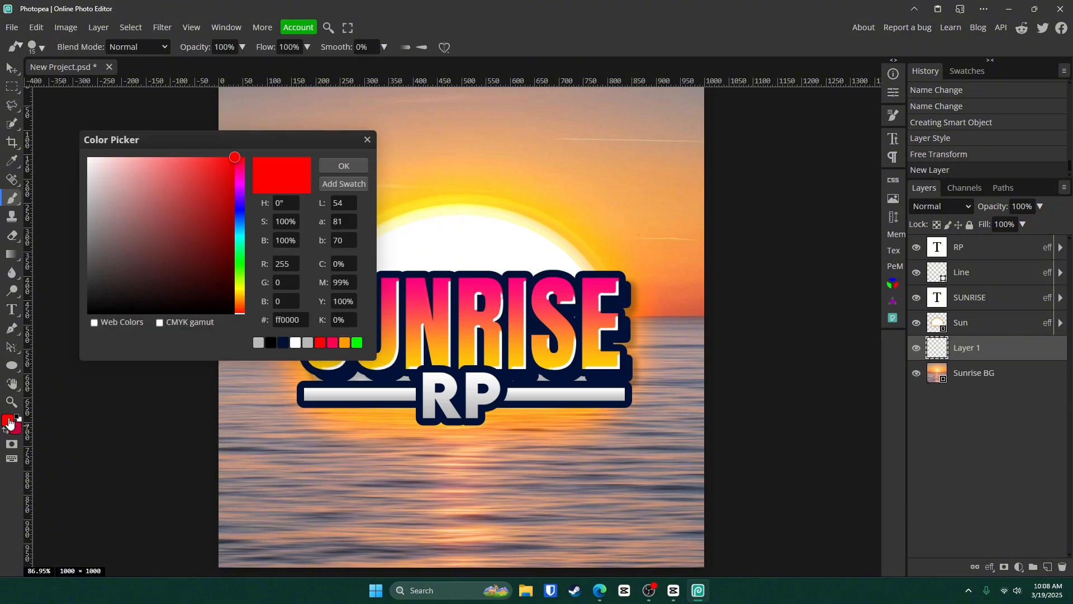
left_click(343, 165)
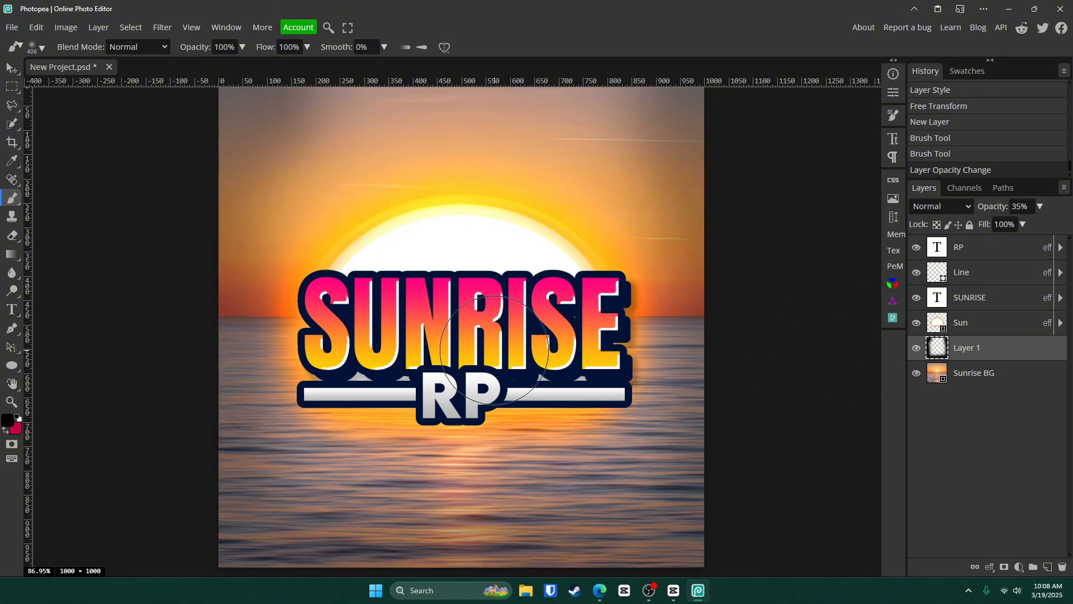
left_click(974, 372)
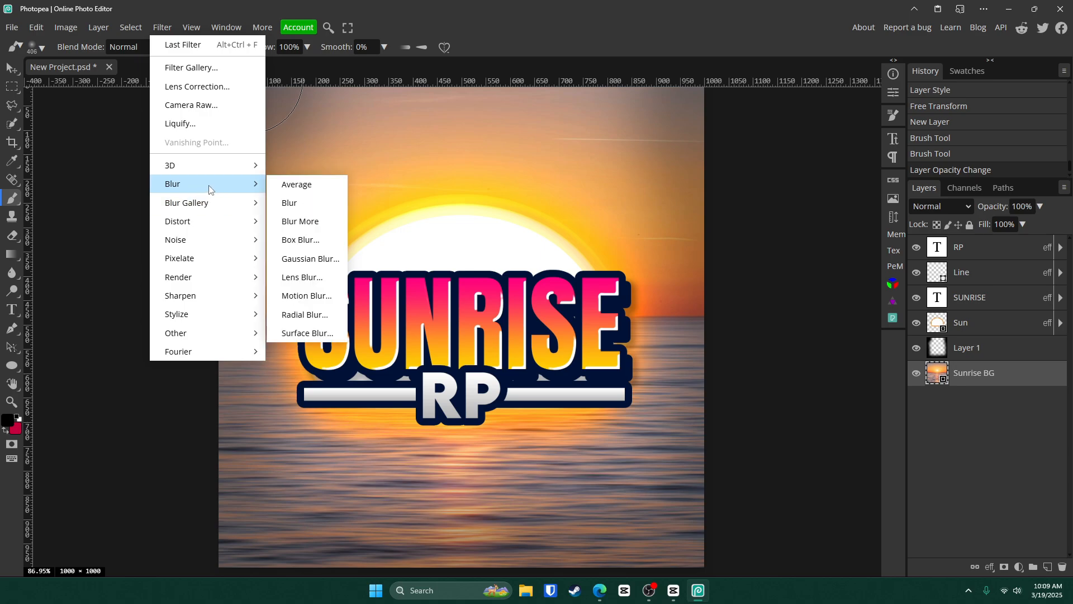
left_click(309, 259)
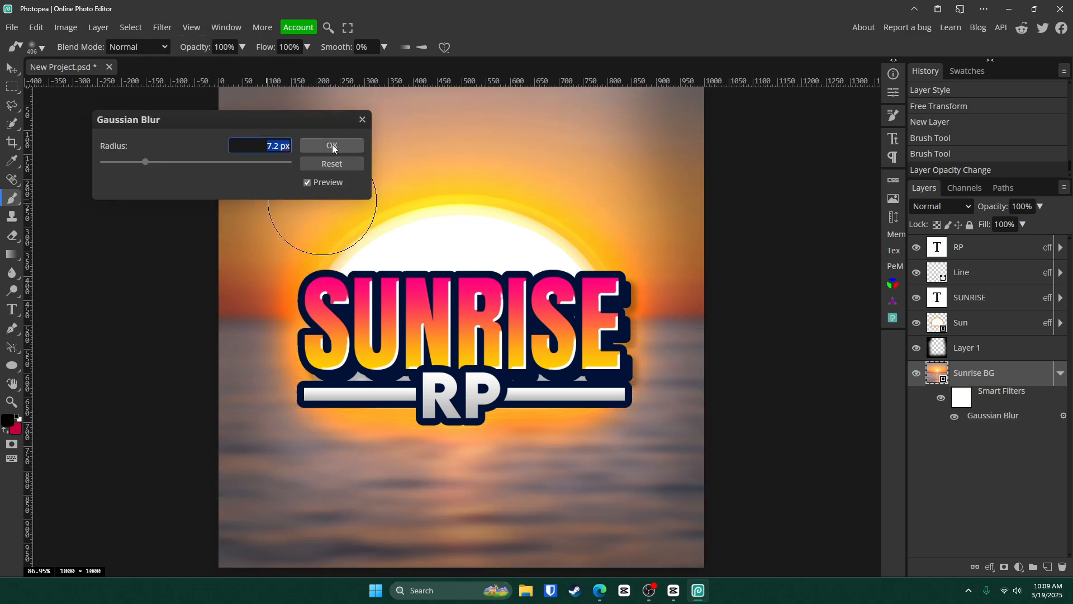
left_click(332, 145)
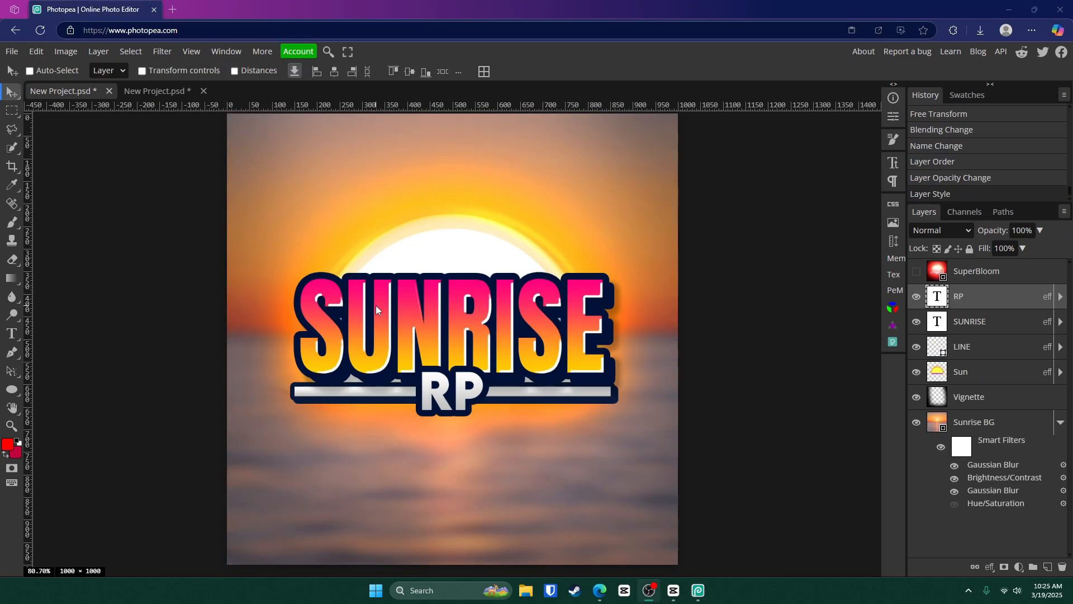
Edit the title text from SUNRISE to DAYTIME and commit the edit.
left_click(976, 271)
type("DAYTIME")
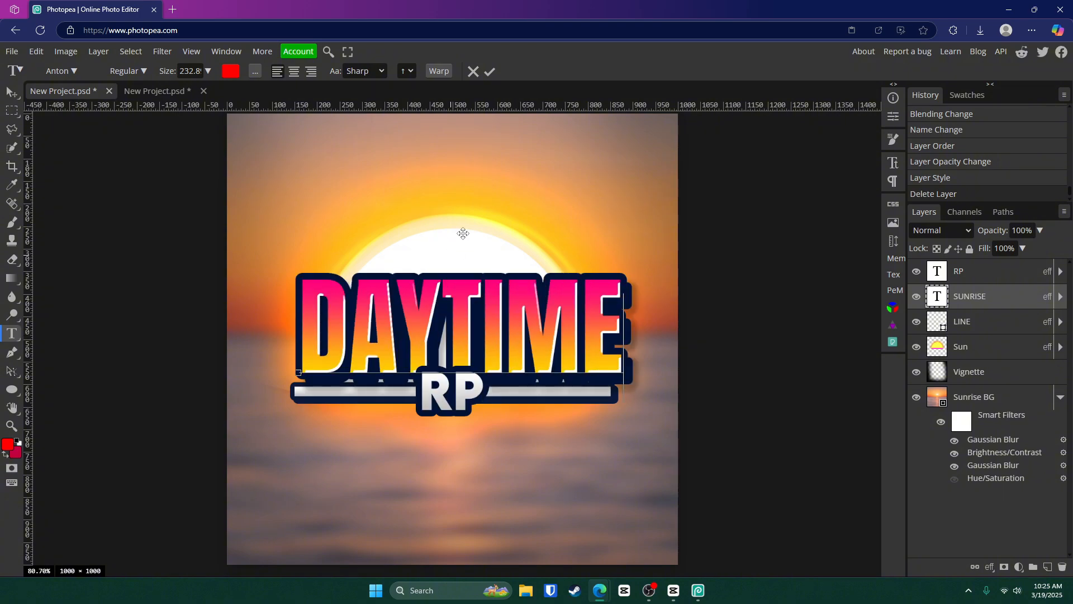
left_click(489, 71)
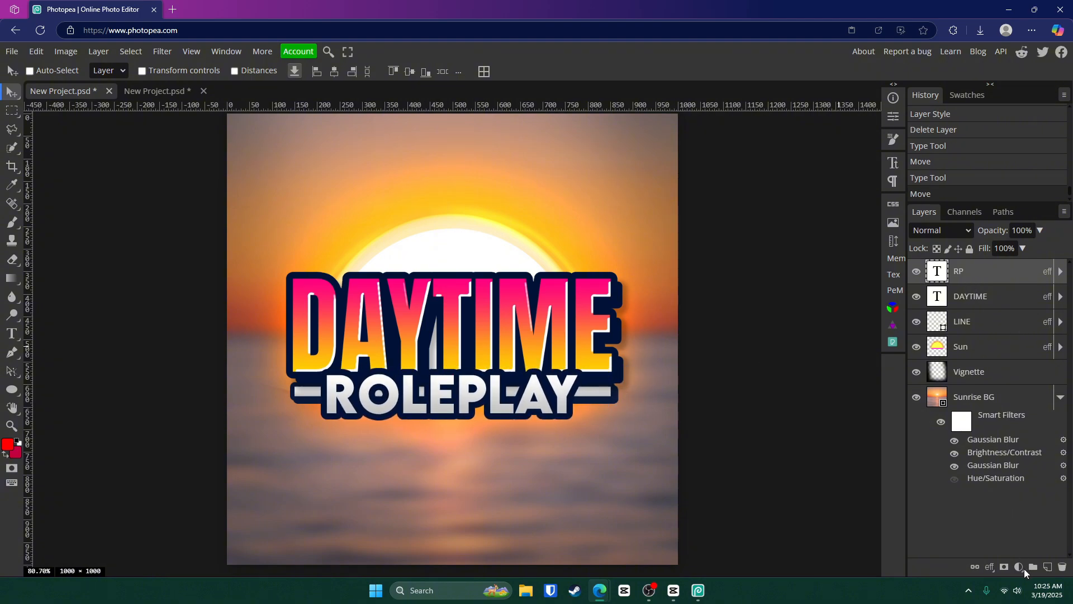
Add a blue-shifted Hue/Saturation adjustment layer and change the title to NIGHTTIME.
left_click(1018, 567)
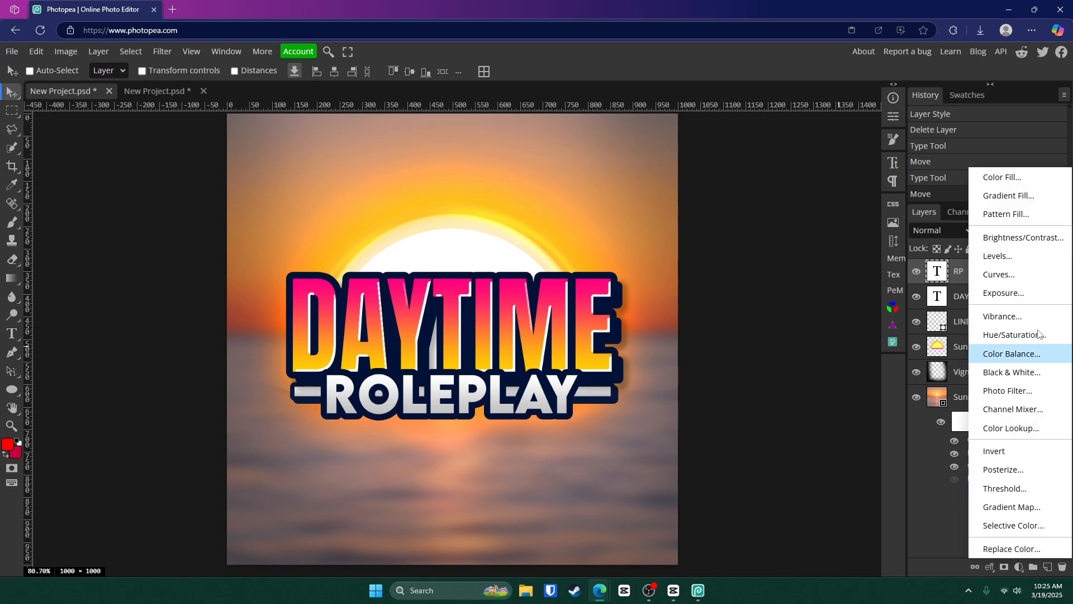
left_click(1015, 335)
type("NIGH")
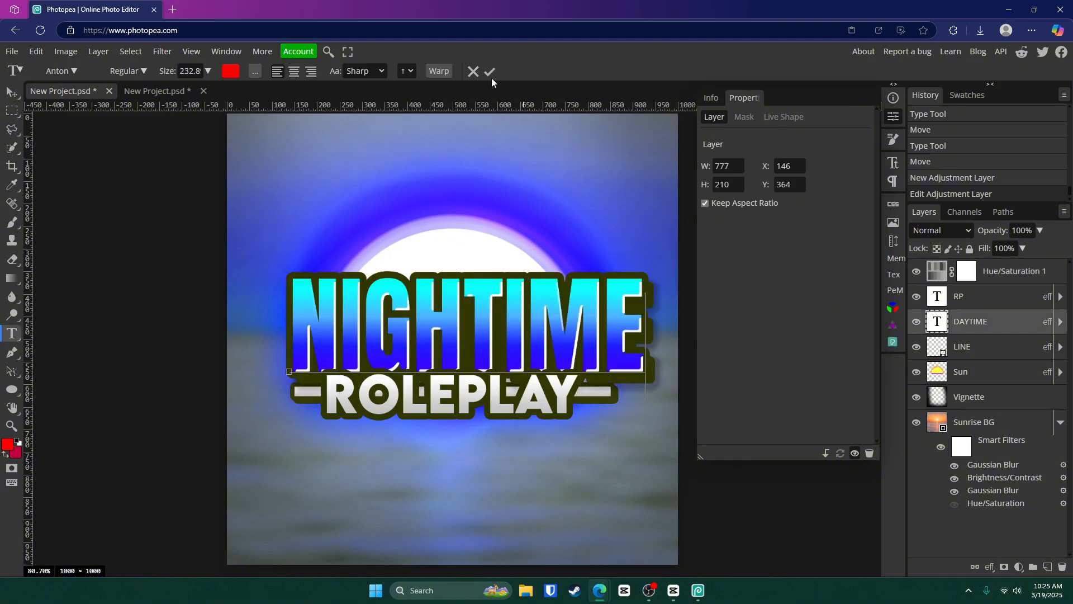
left_click(489, 71)
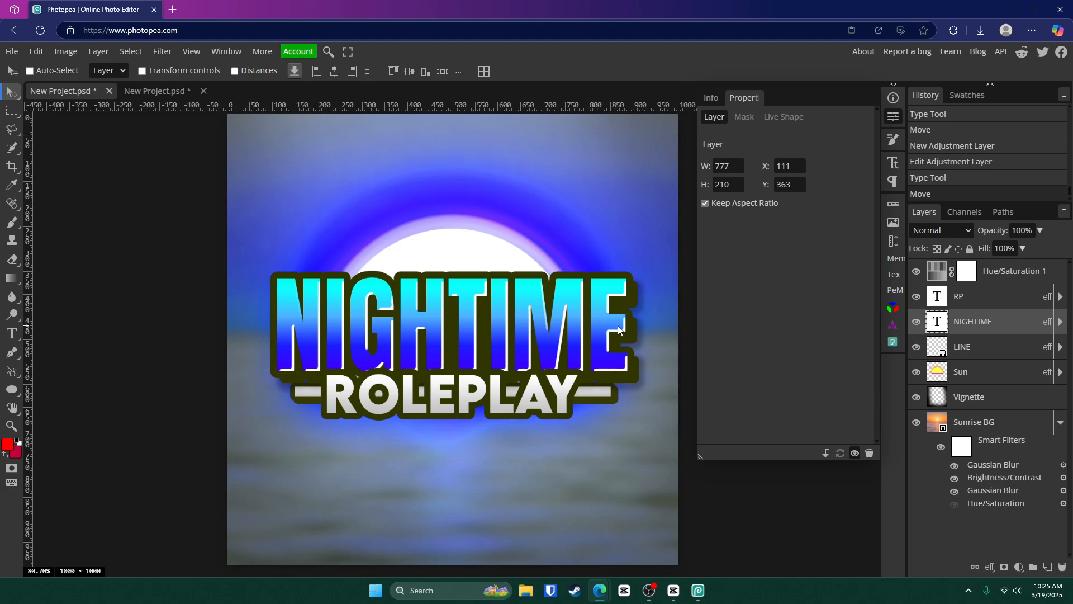
mouse_move(879, 169)
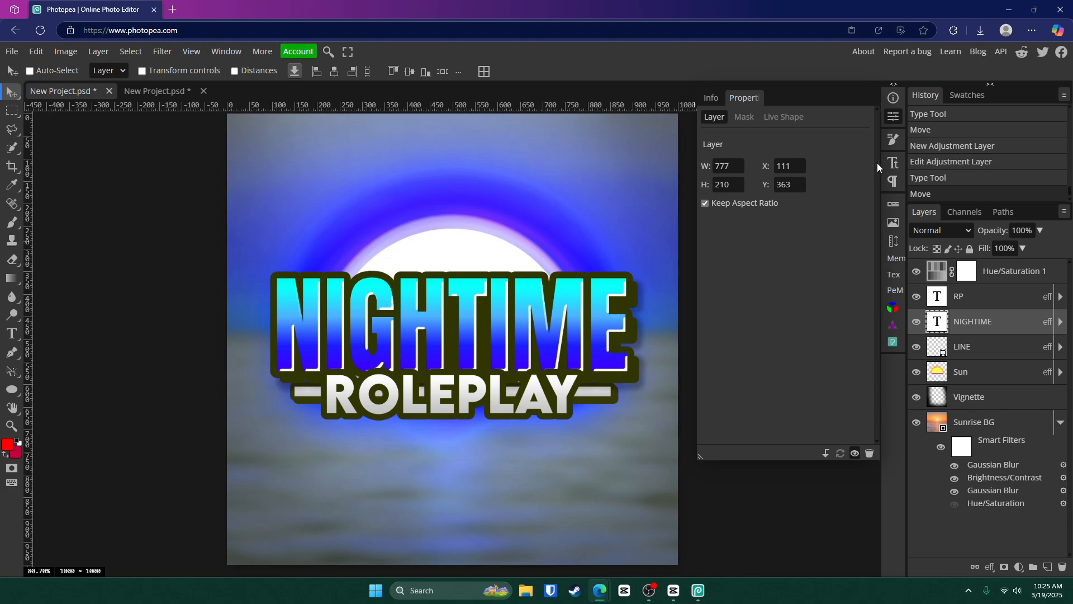
mouse_move(894, 116)
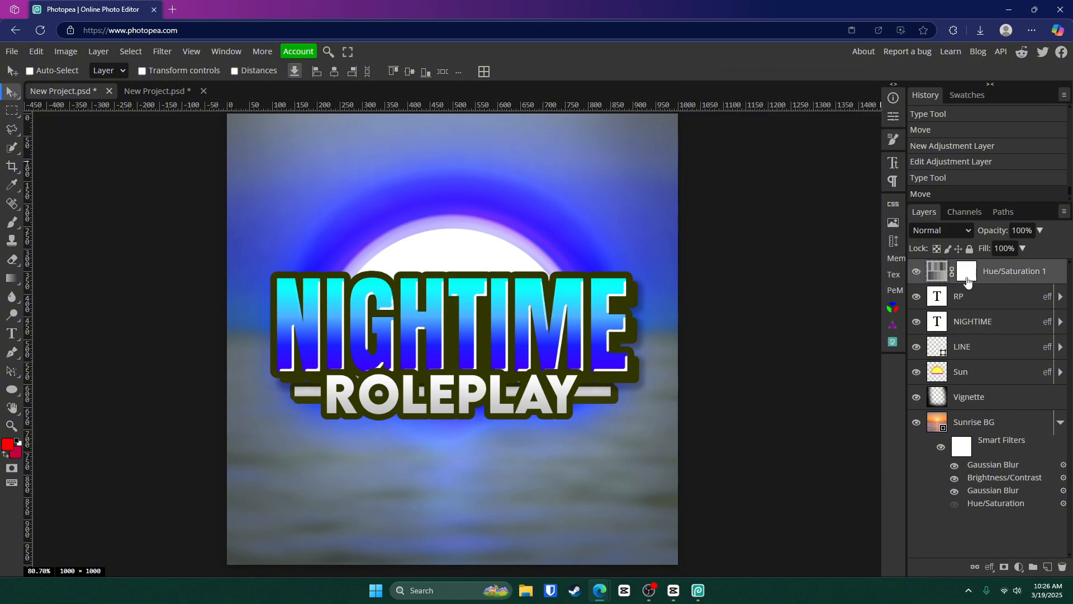
Search the plugins for 'super' and run SuperBloom on the SUNRISE RP design.
left_click(1015, 271)
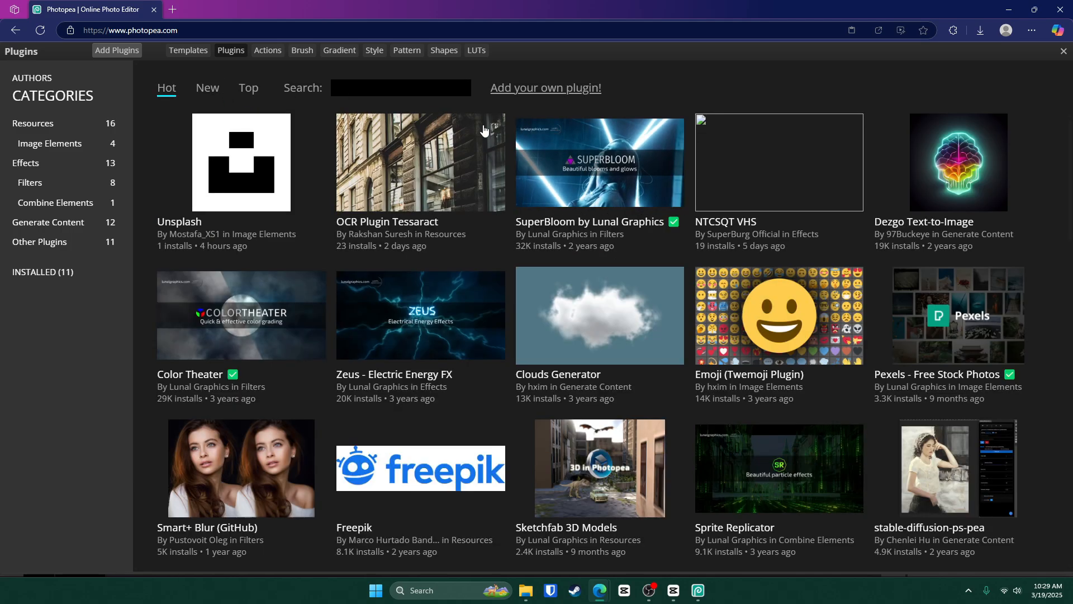
type("super")
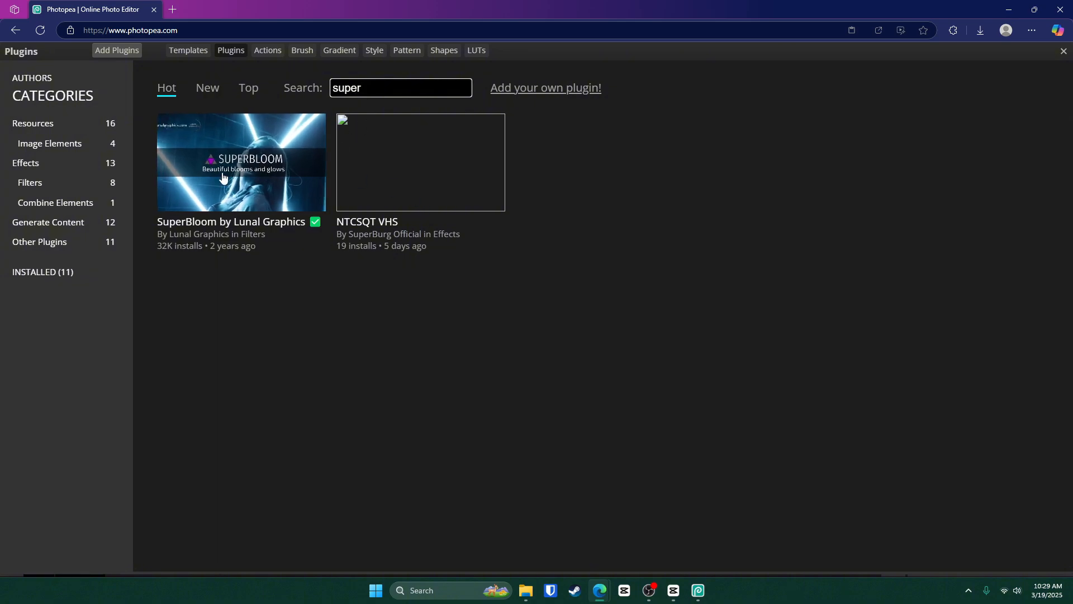
left_click(241, 162)
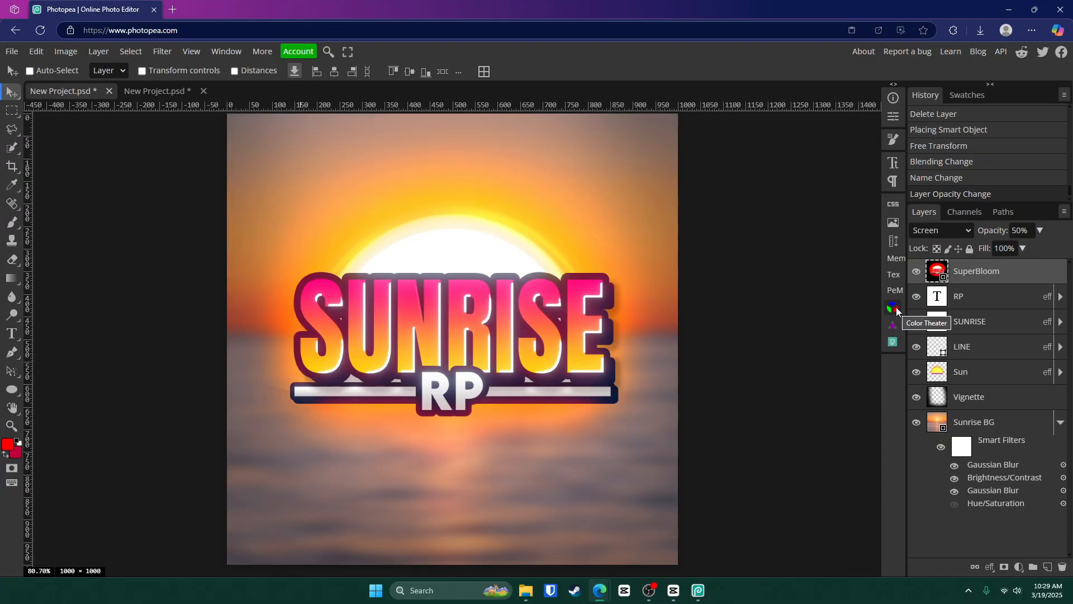
Grade the logo with Color Theater brightness tweaks, output as a new image layer.
left_click(894, 308)
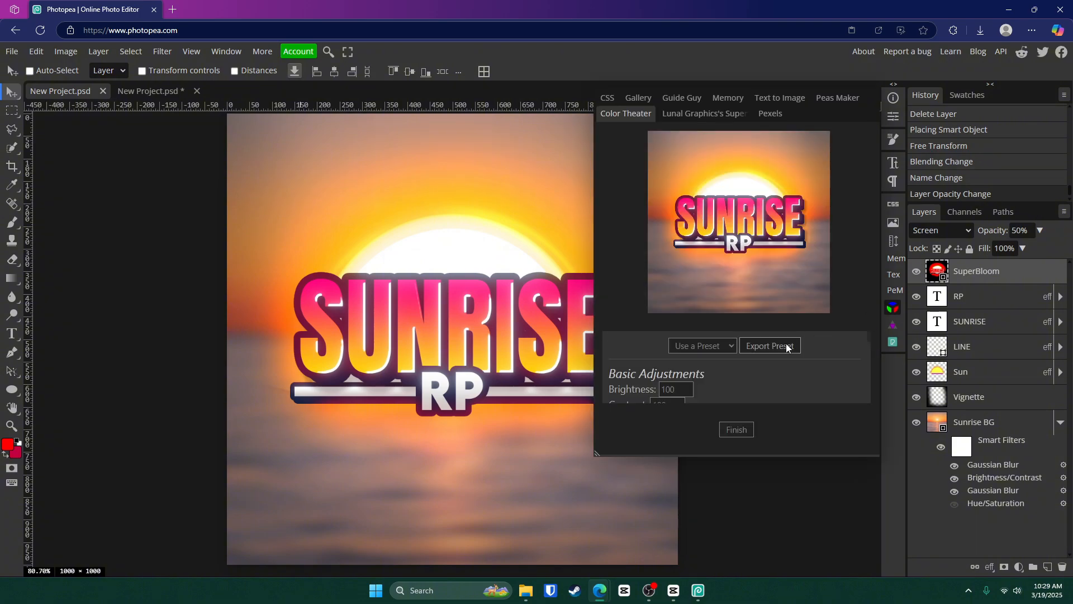
left_click(702, 345)
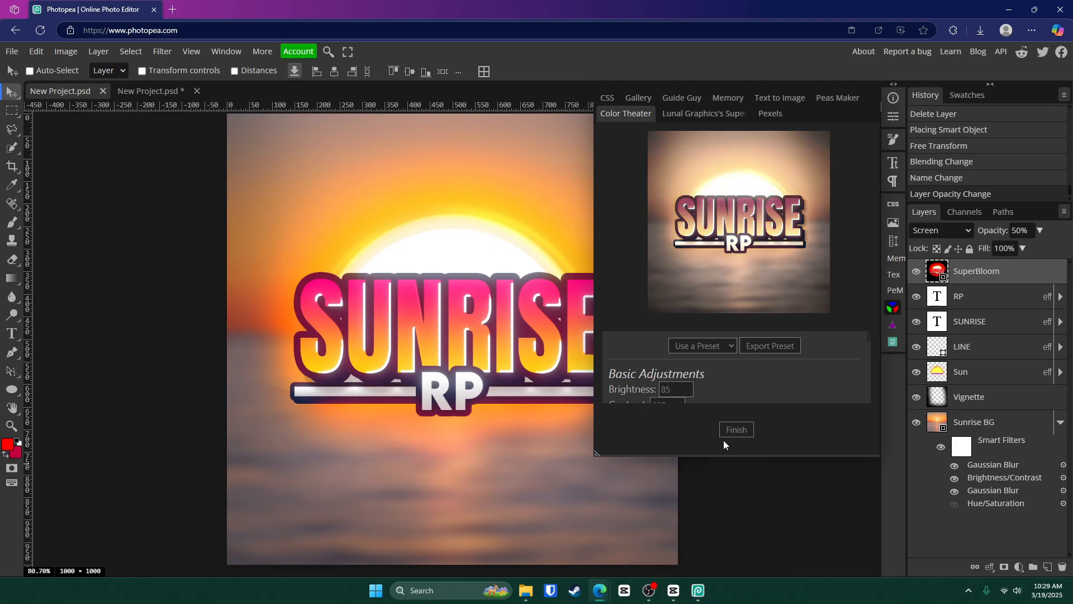
left_click(736, 429)
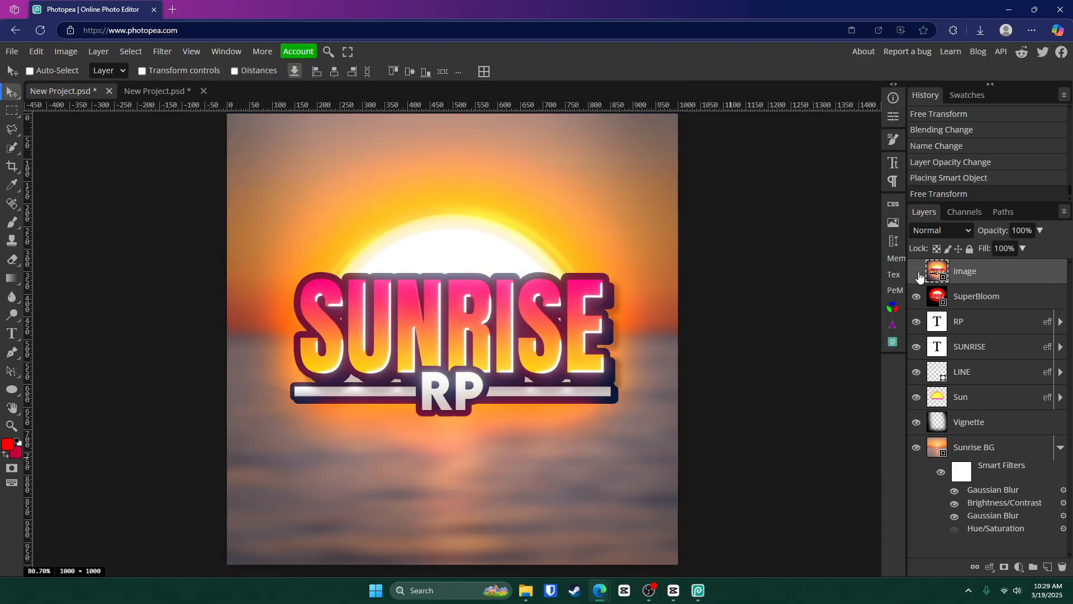
left_click(917, 271)
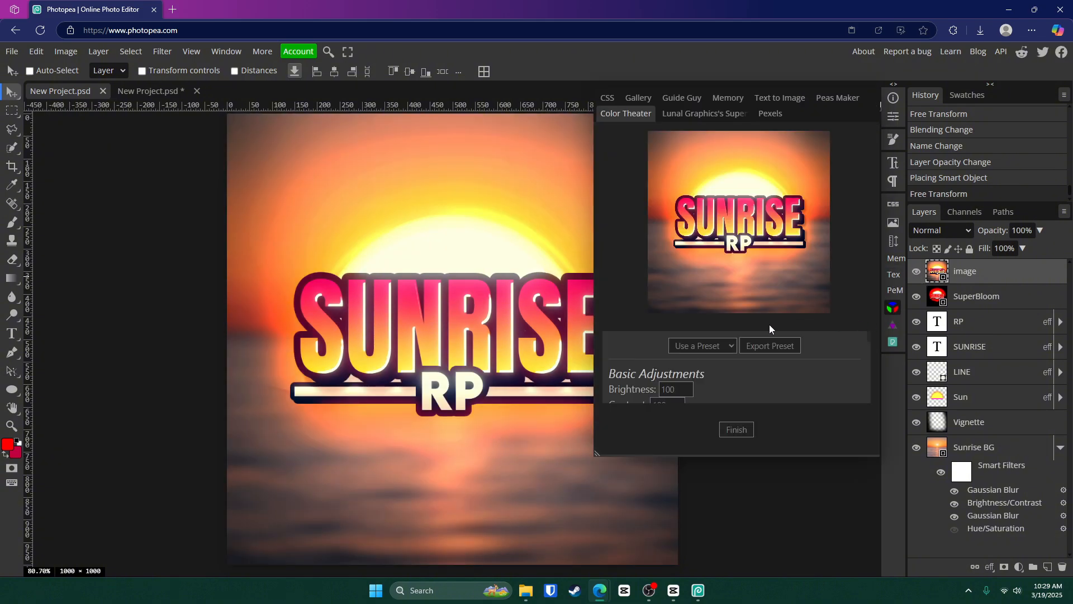
left_click(735, 429)
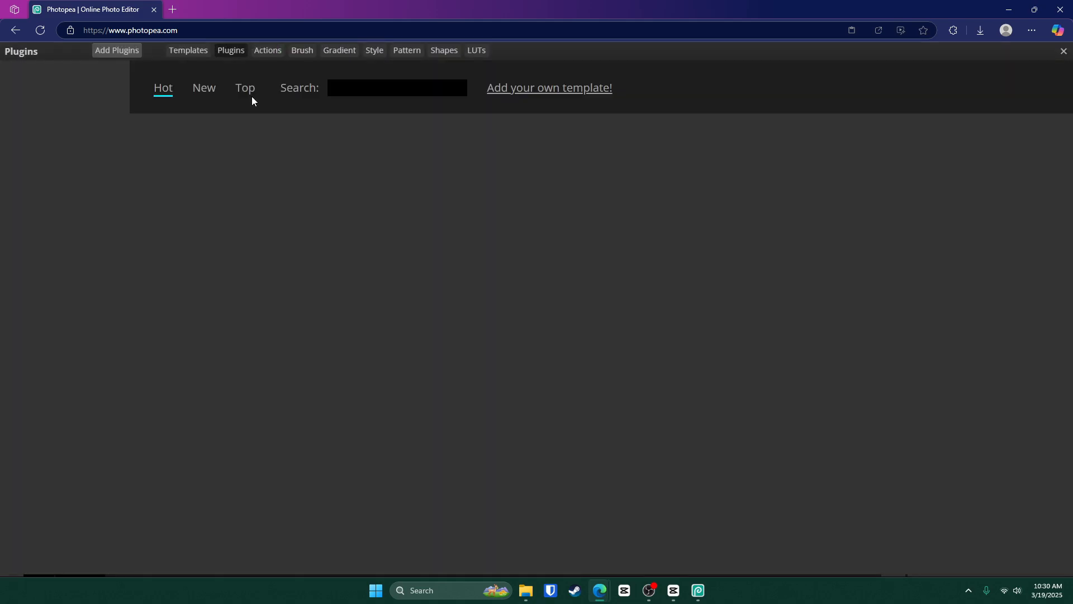
Find the Color Theater plugin page in the store, then close the Plugins window.
left_click(400, 87)
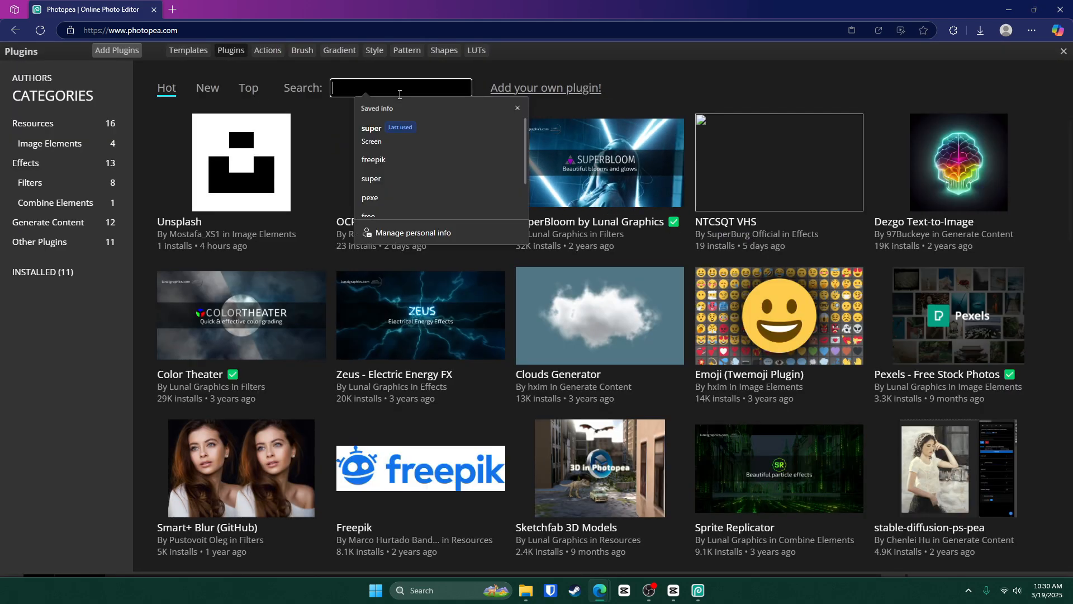
left_click(241, 315)
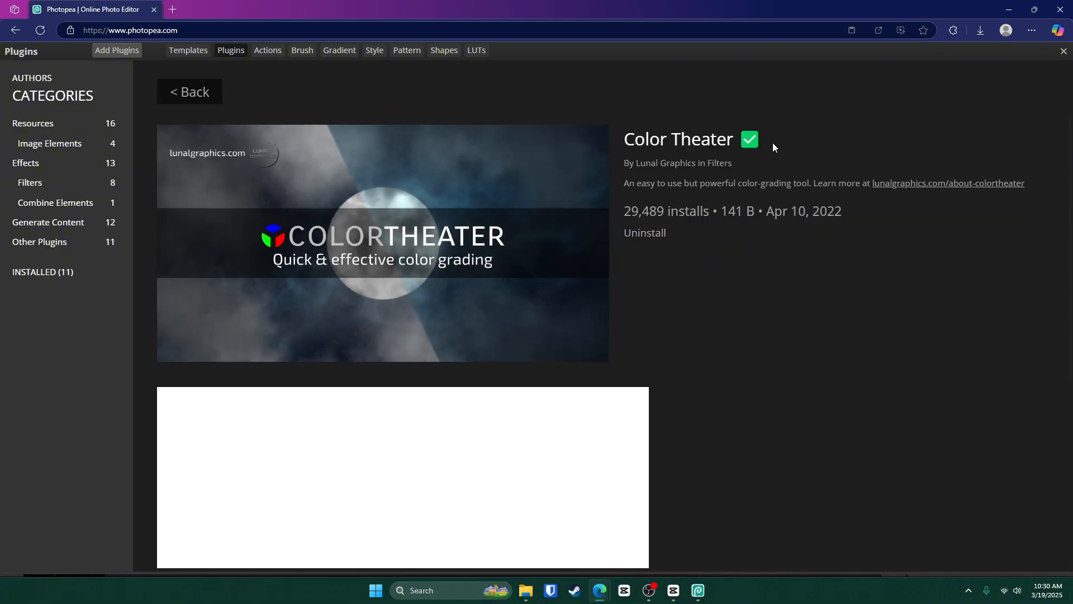
left_click(1063, 51)
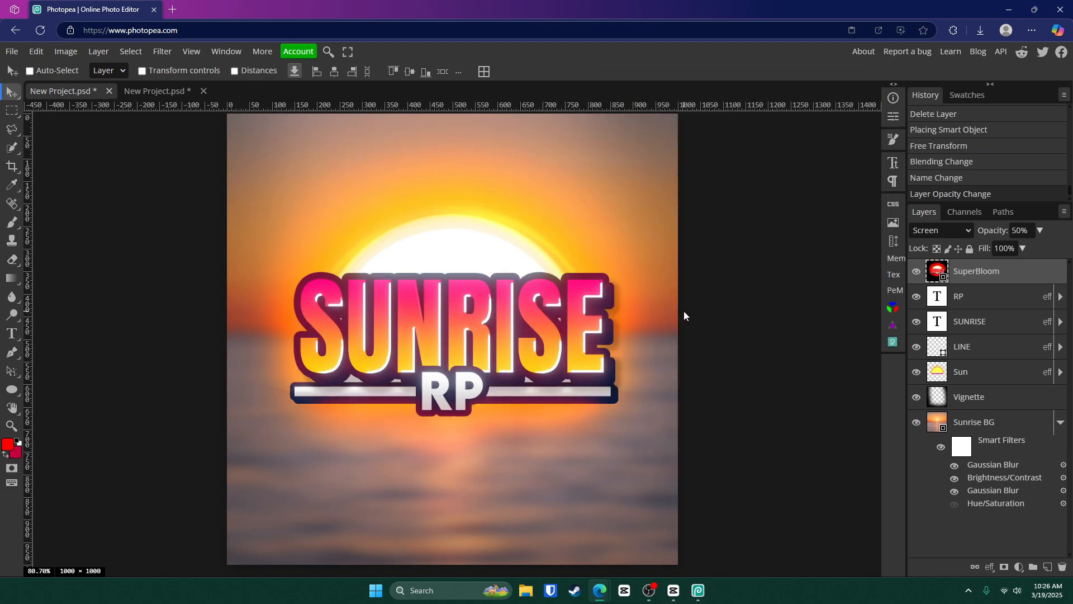
mouse_move(459, 306)
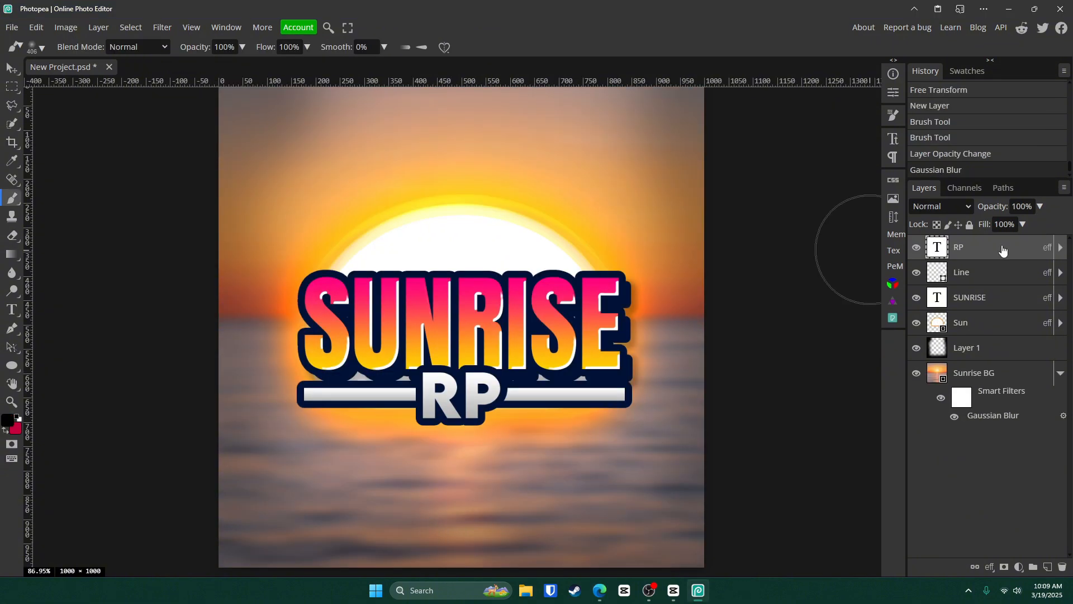
mouse_move(281, 99)
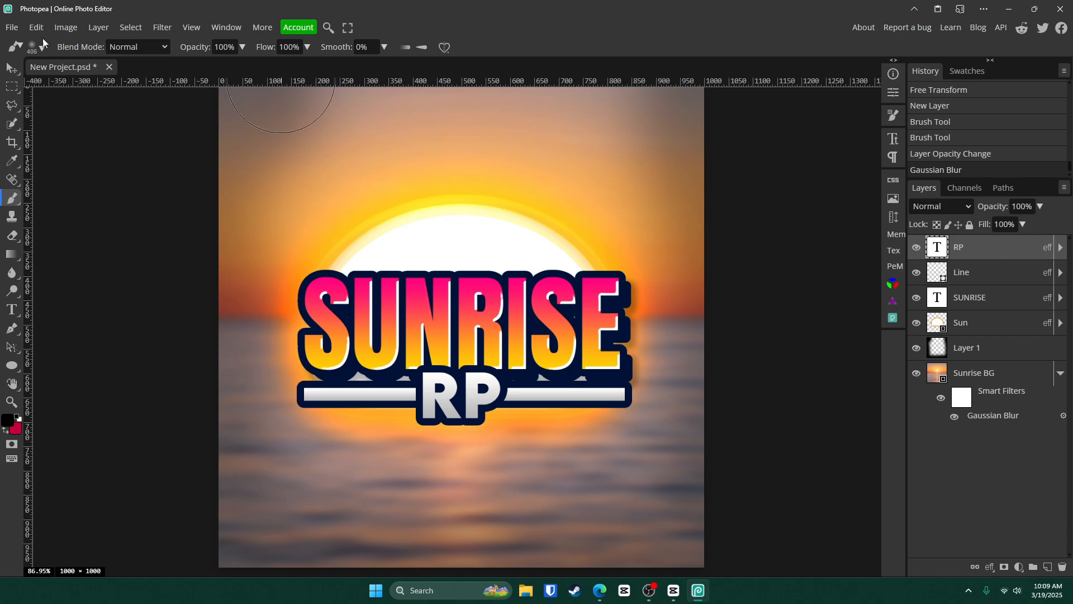
Export the SUNRISE RP logo design as a JPG from the File menu.
left_click(12, 27)
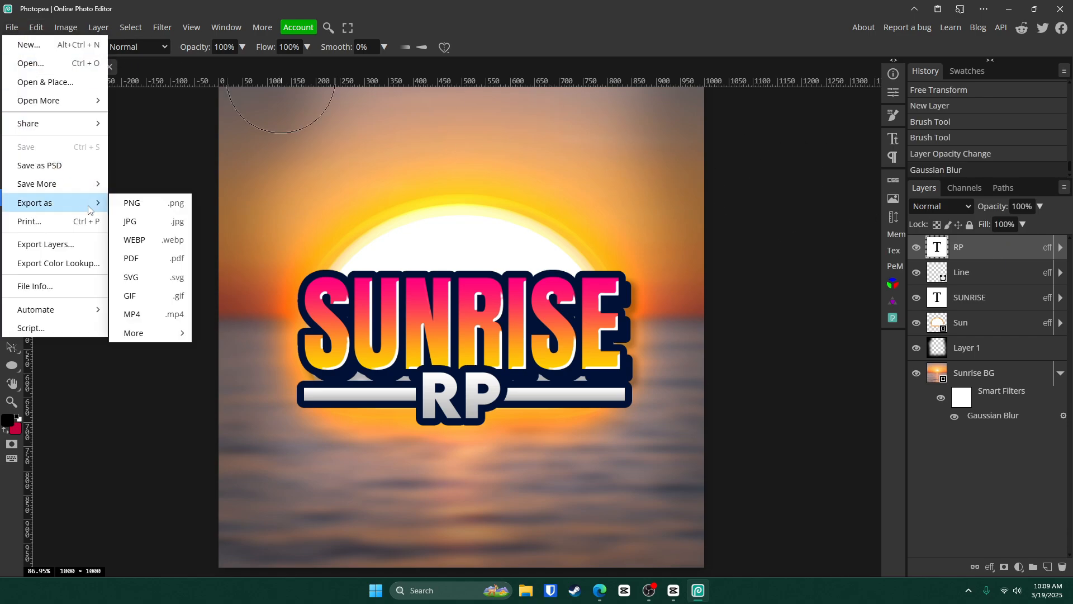
left_click(129, 221)
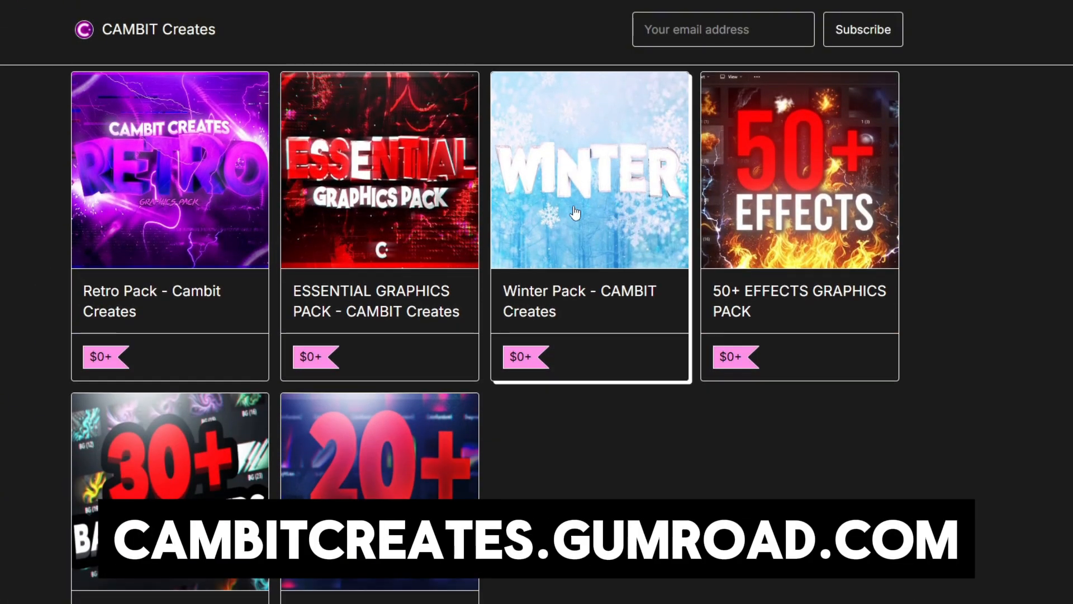
Browse Discord's general-chat and graphics channels, ending on the showcase channel.
left_click(799, 170)
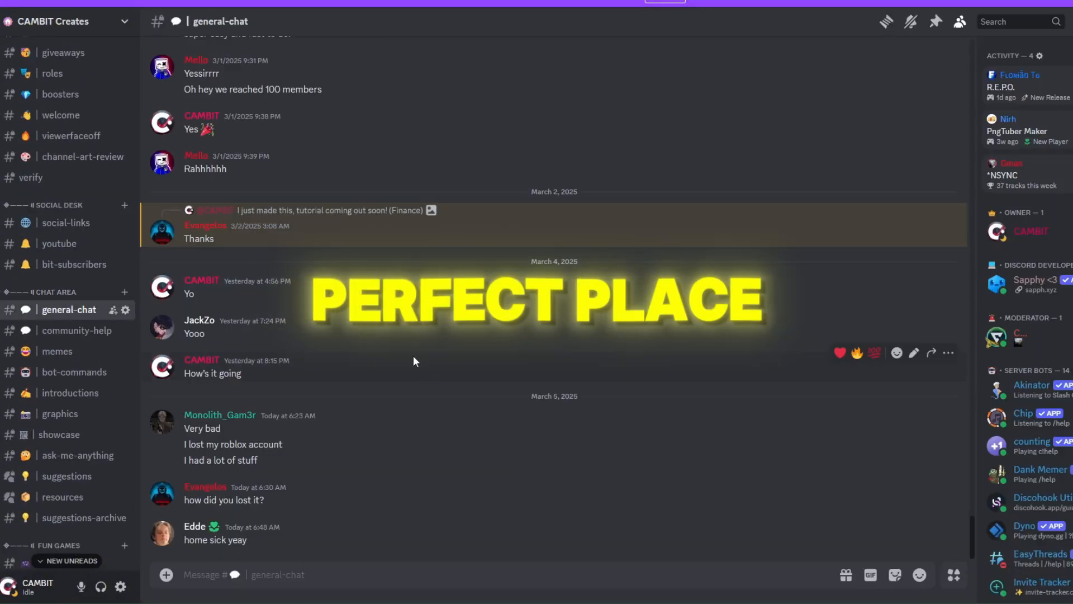
left_click(60, 413)
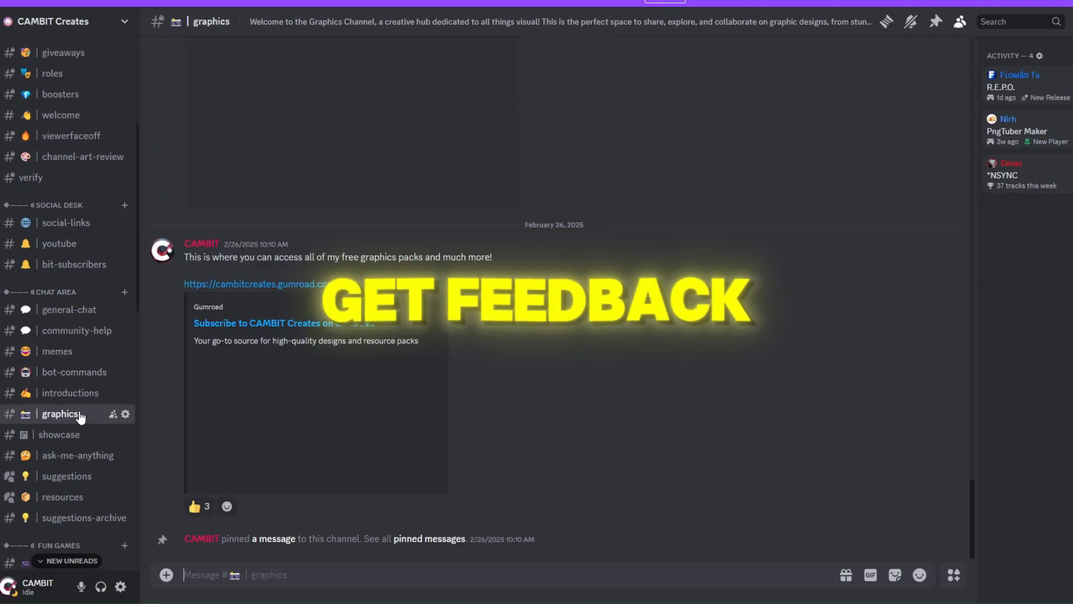
left_click(59, 434)
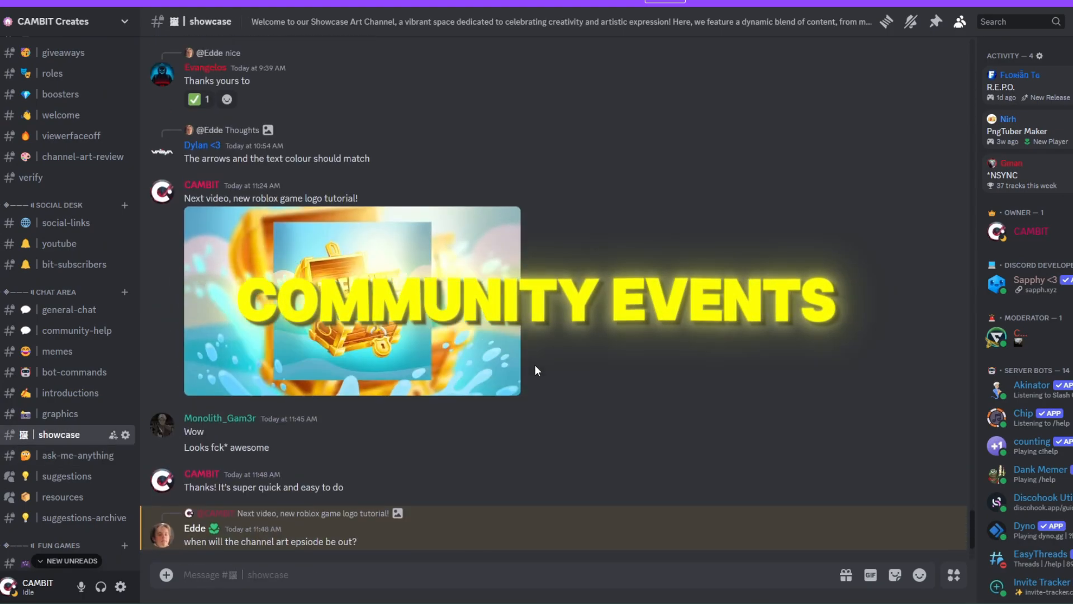